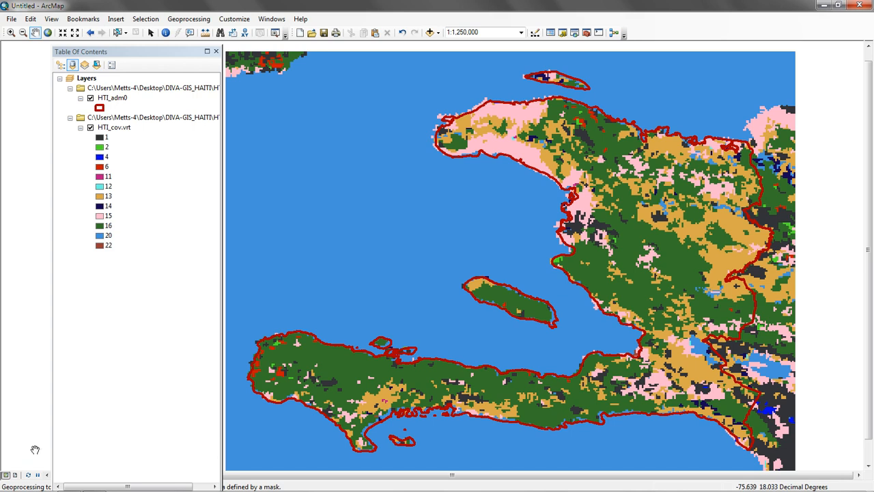
{"action": "mouse_move", "coordinate": [289, 283]}
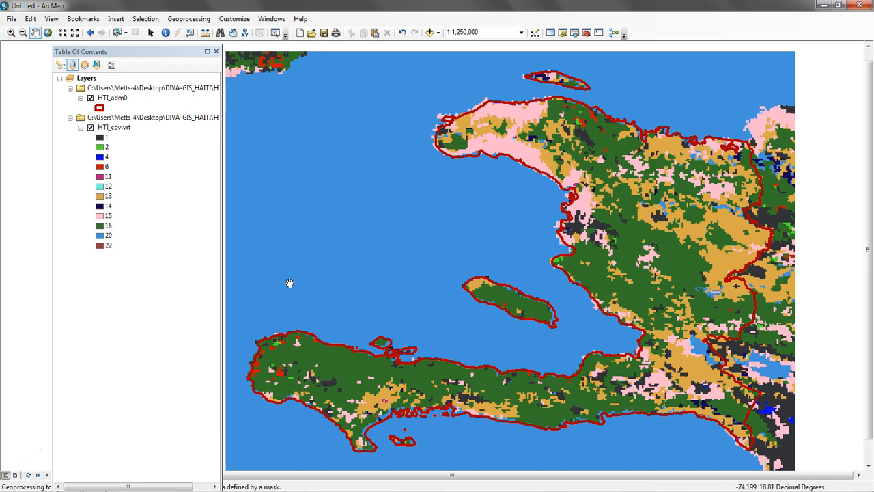
{"action": "mouse_move", "coordinate": [546, 385]}
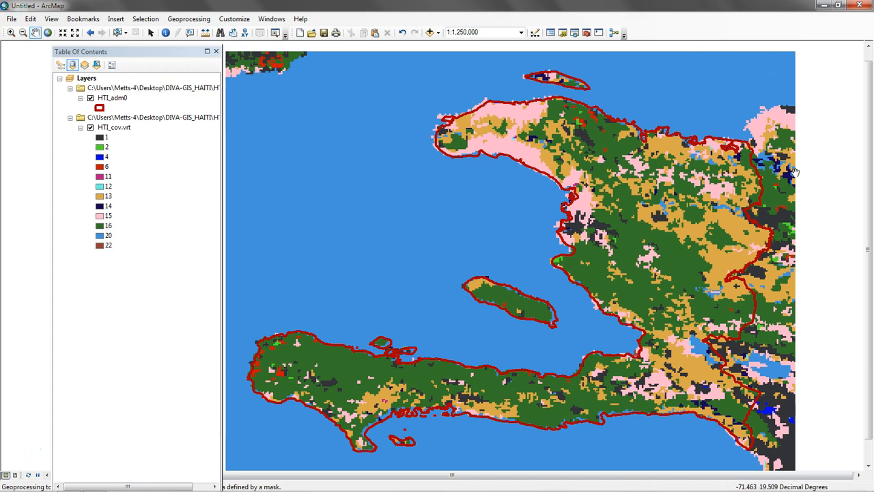
{"action": "mouse_move", "coordinate": [799, 212]}
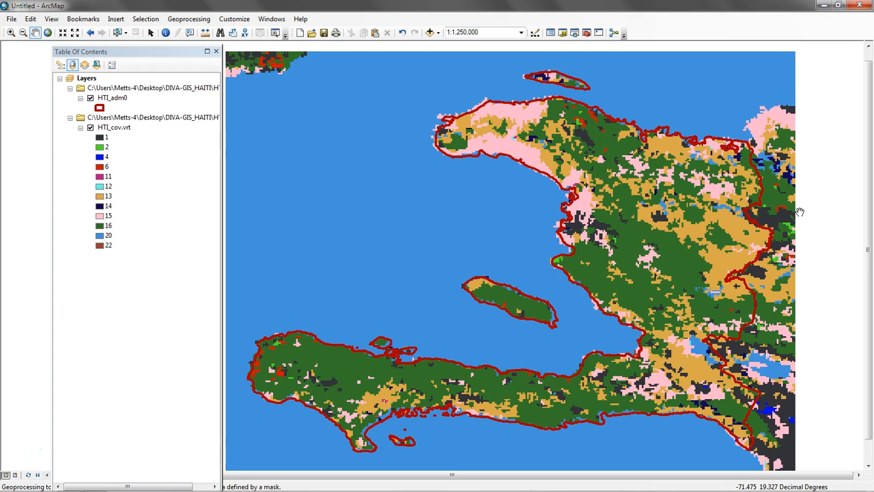
{"action": "mouse_move", "coordinate": [441, 129]}
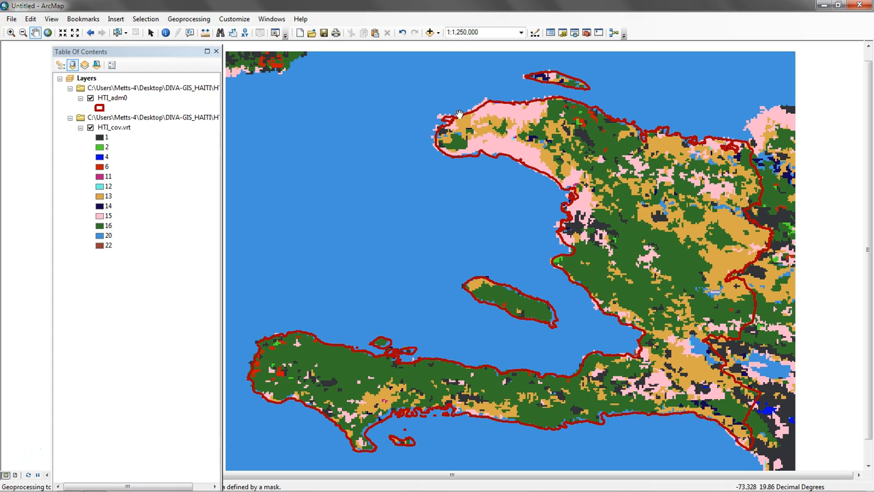
{"action": "mouse_move", "coordinate": [509, 123]}
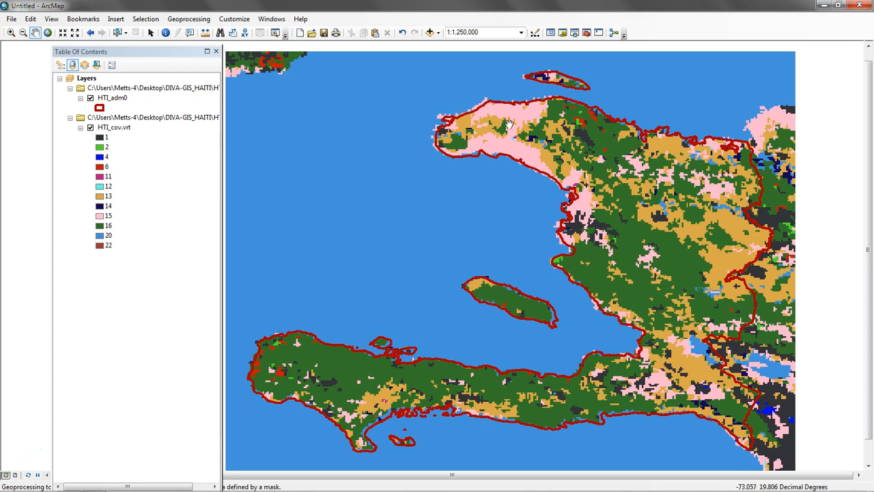
{"action": "mouse_move", "coordinate": [748, 285]}
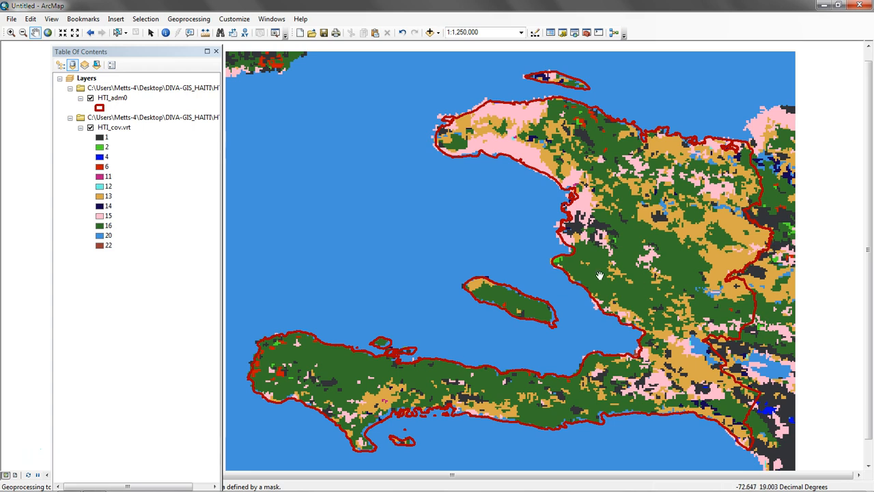
{"action": "mouse_move", "coordinate": [292, 186]}
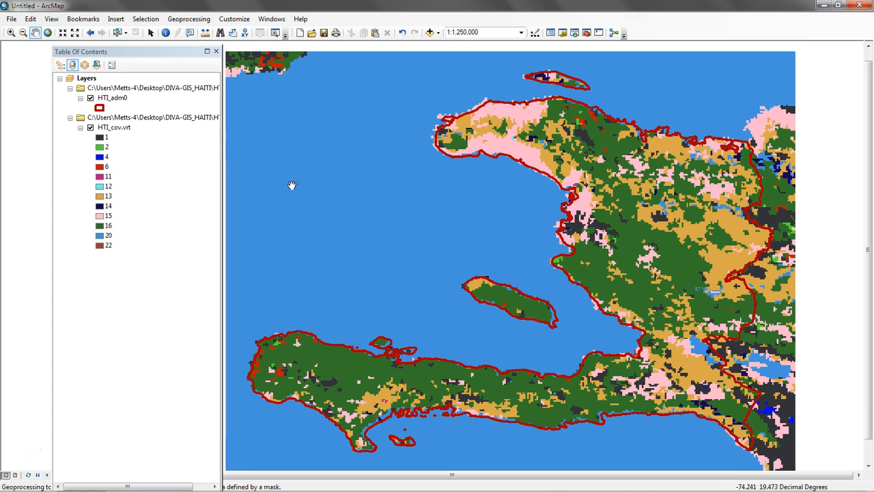
{"action": "mouse_move", "coordinate": [297, 162]}
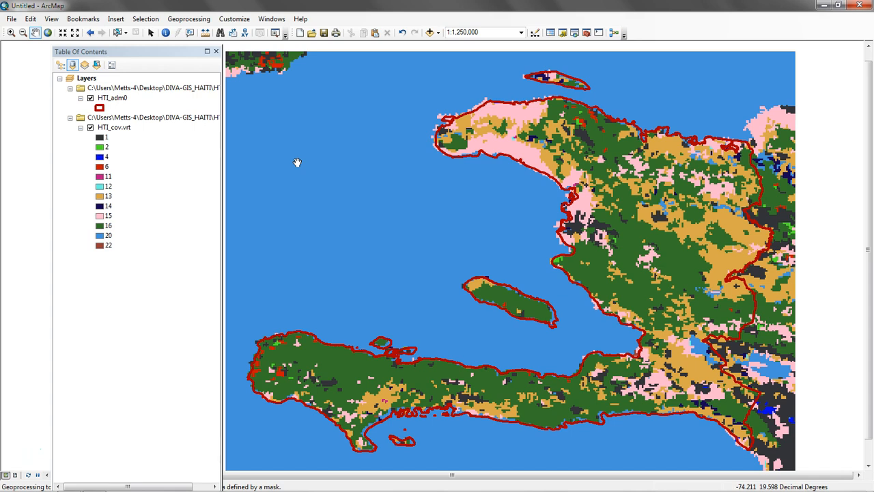
{"action": "mouse_move", "coordinate": [314, 149]}
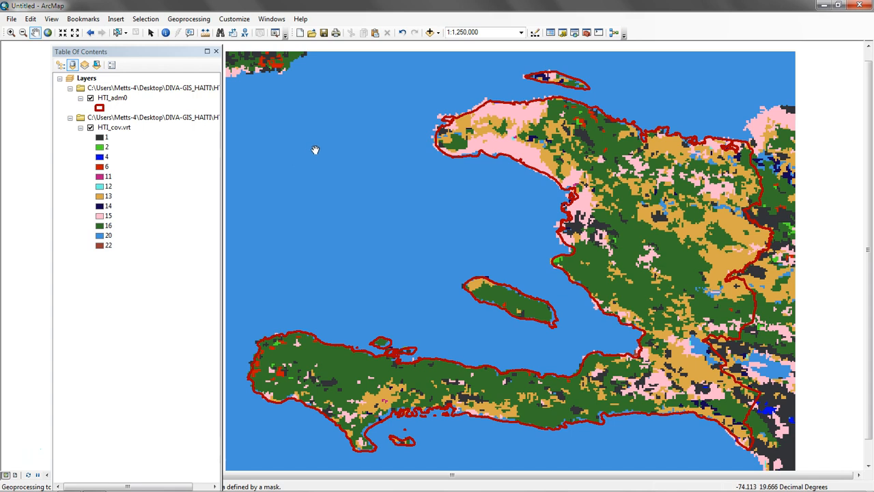
{"action": "mouse_move", "coordinate": [642, 133]}
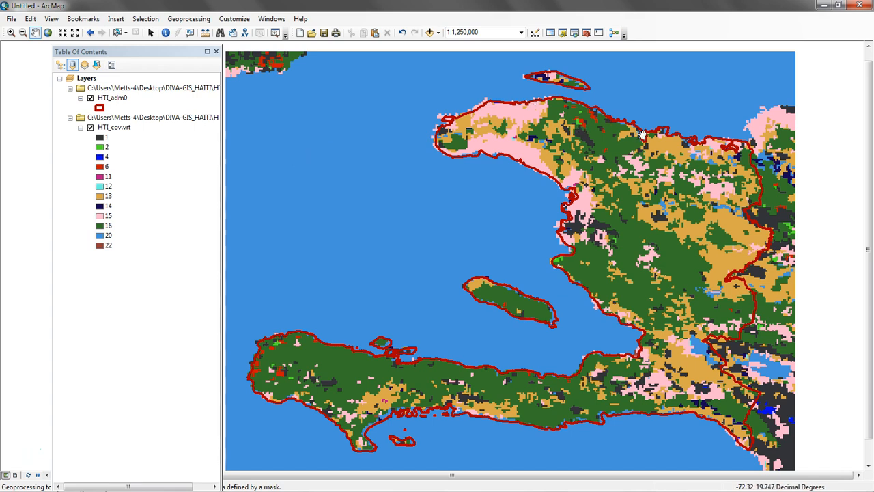
{"action": "mouse_move", "coordinate": [584, 222]}
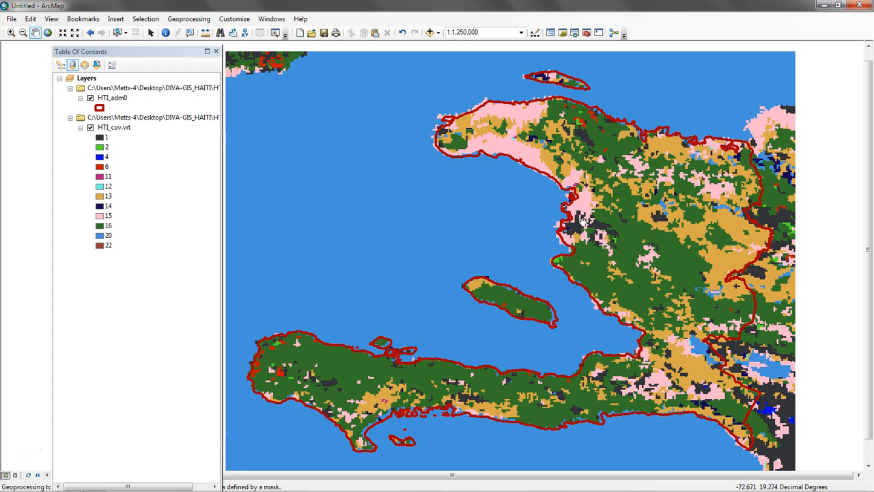
{"action": "mouse_move", "coordinate": [710, 181]}
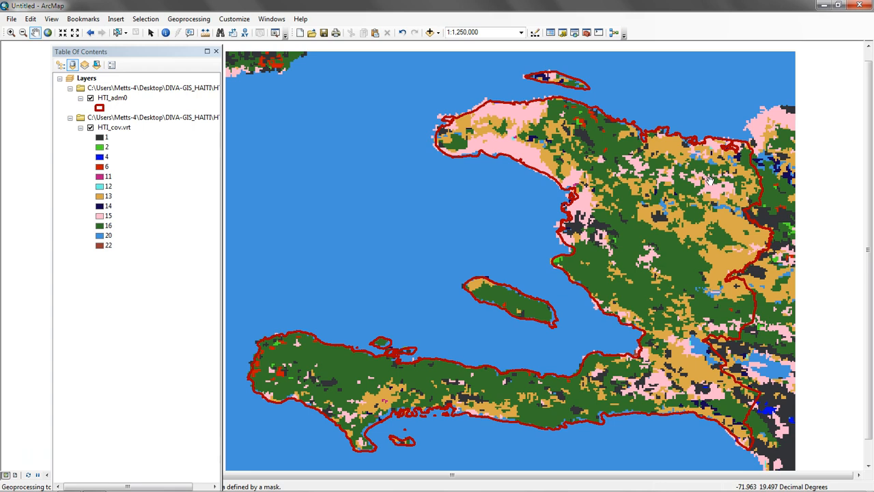
{"action": "mouse_move", "coordinate": [709, 134]}
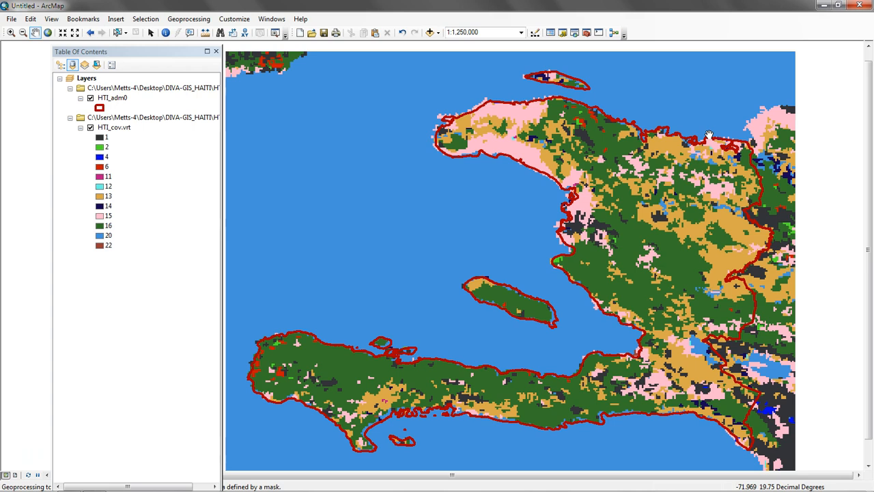
{"action": "mouse_move", "coordinate": [446, 112]}
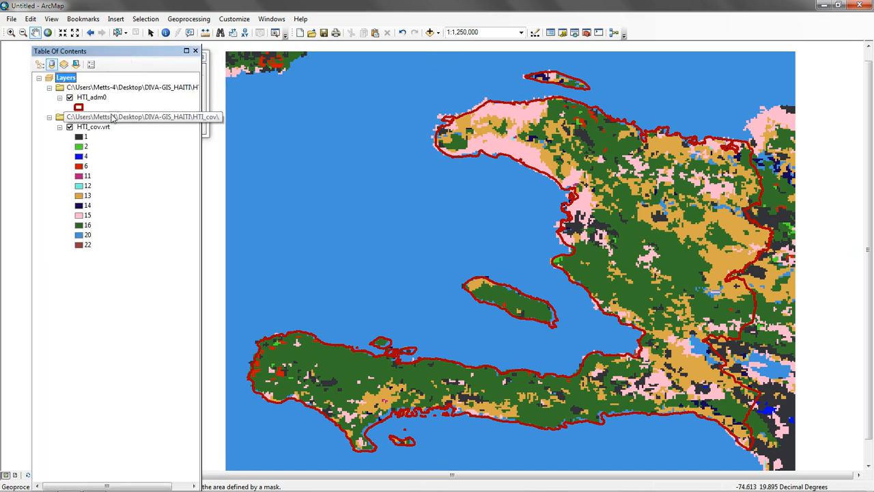
{"action": "mouse_move", "coordinate": [105, 106]}
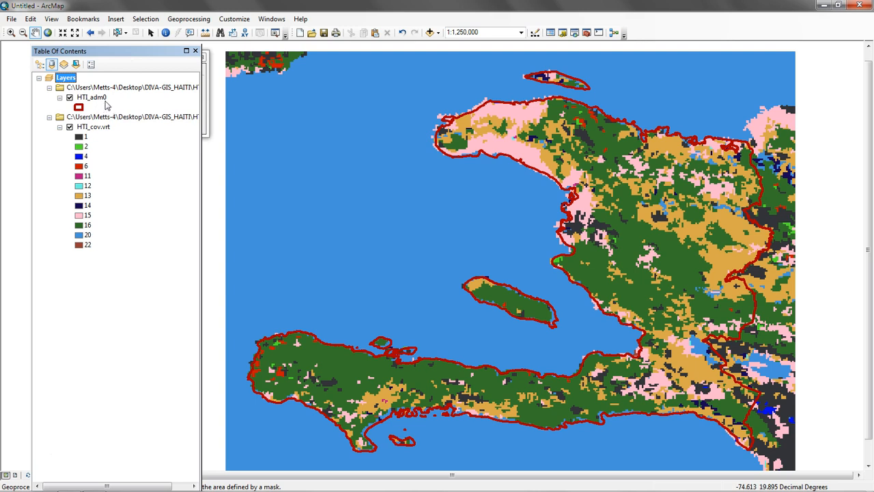
{"action": "mouse_move", "coordinate": [116, 99]}
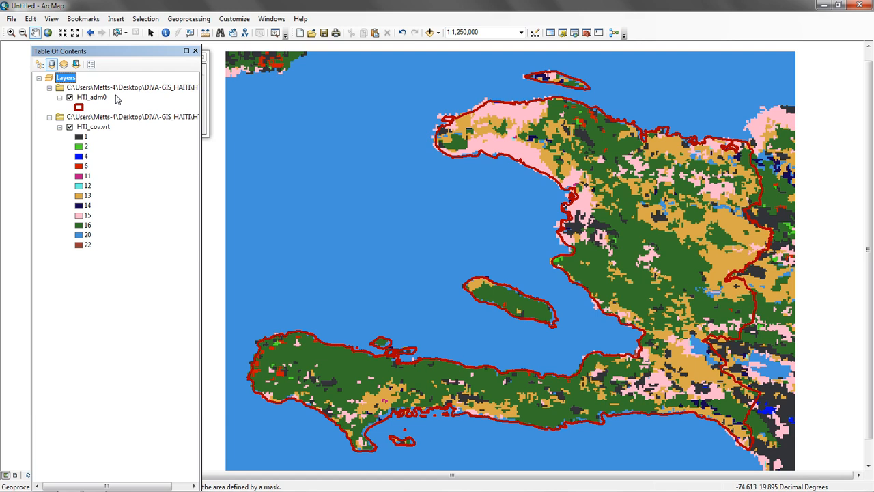
{"action": "mouse_move", "coordinate": [39, 13]}
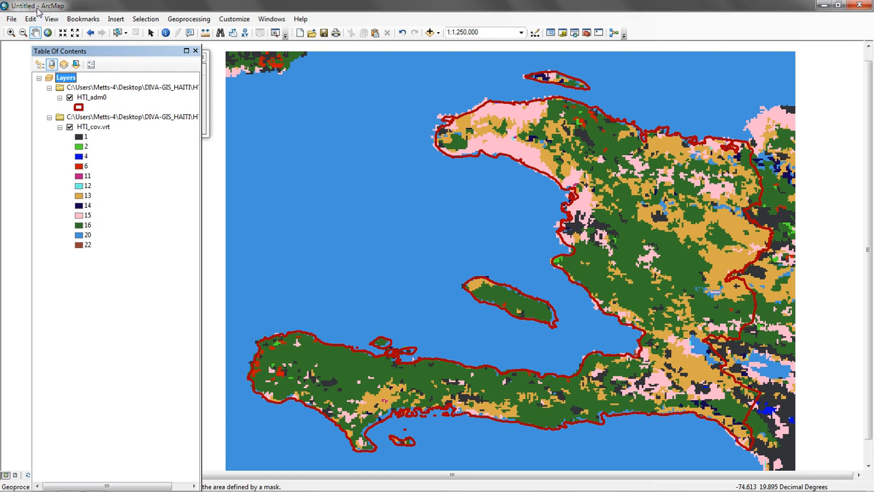
{"action": "mouse_move", "coordinate": [263, 240]}
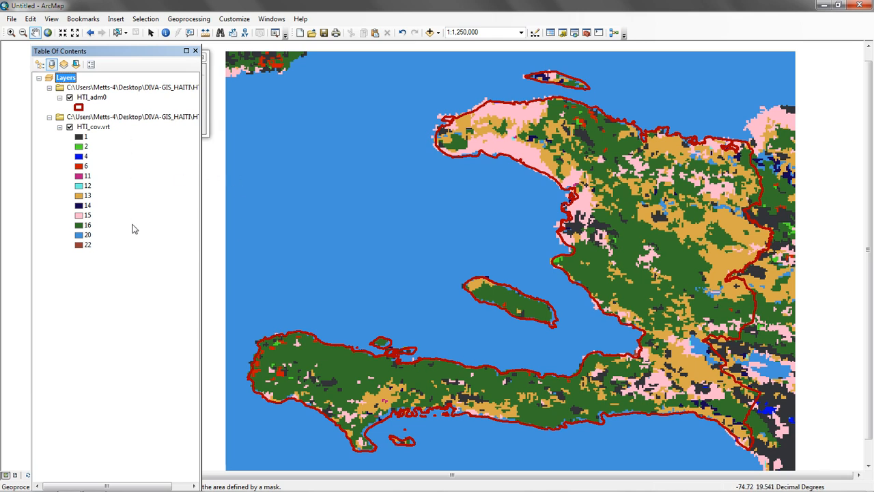
{"action": "mouse_move", "coordinate": [101, 110]}
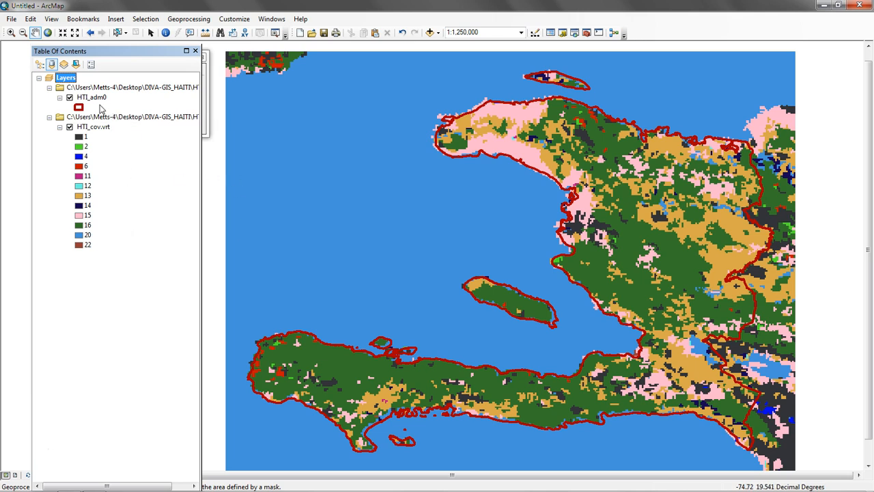
{"action": "mouse_move", "coordinate": [93, 145]}
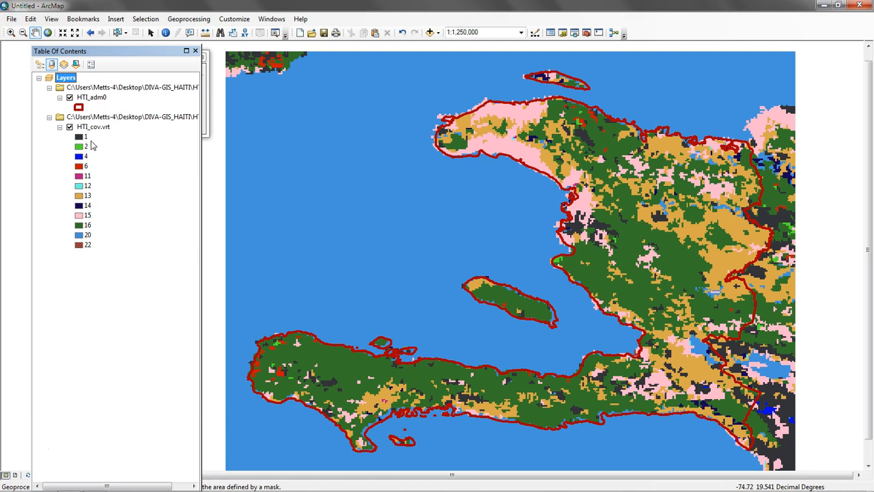
{"action": "mouse_move", "coordinate": [112, 137]}
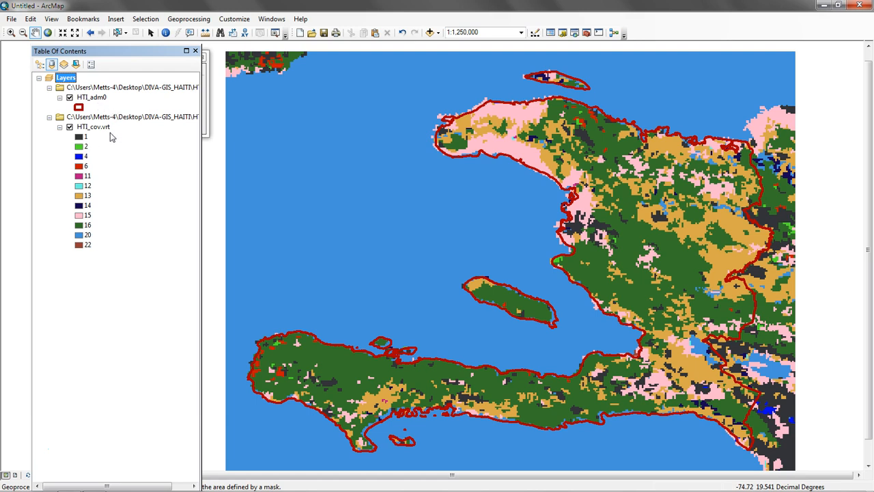
{"action": "mouse_move", "coordinate": [103, 134]}
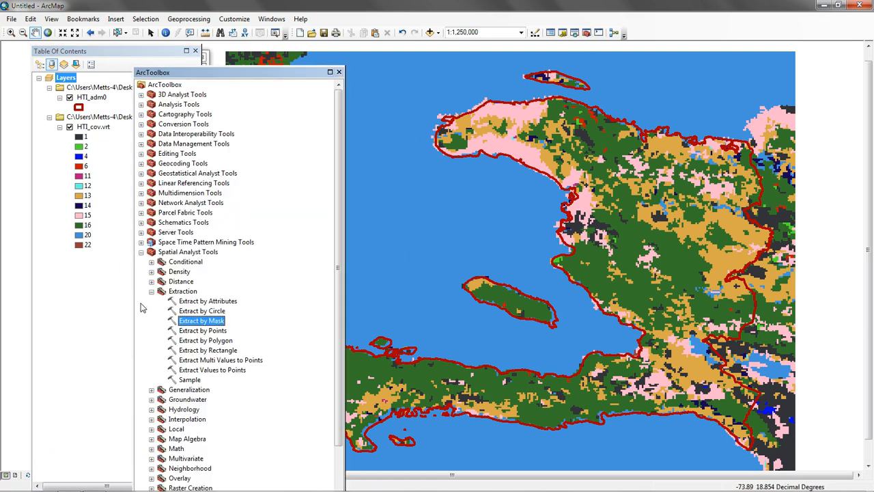
{"action": "left_click", "coordinate": [141, 251]}
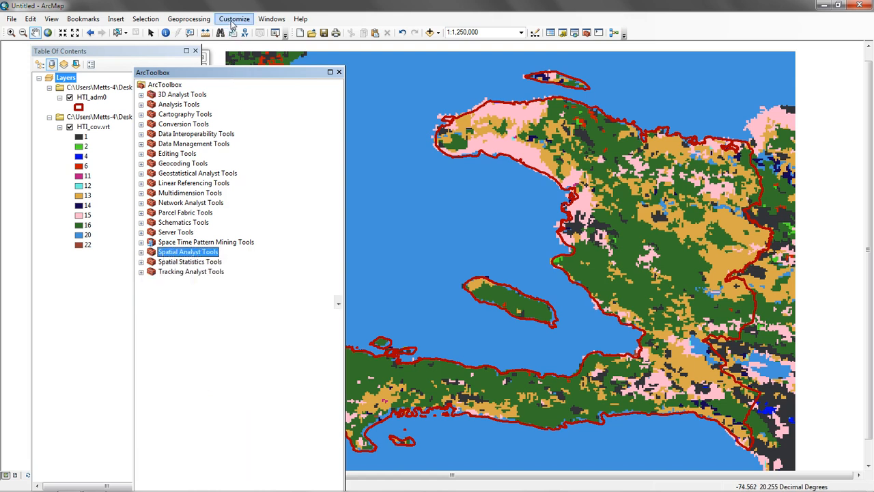
{"action": "left_click", "coordinate": [235, 18]}
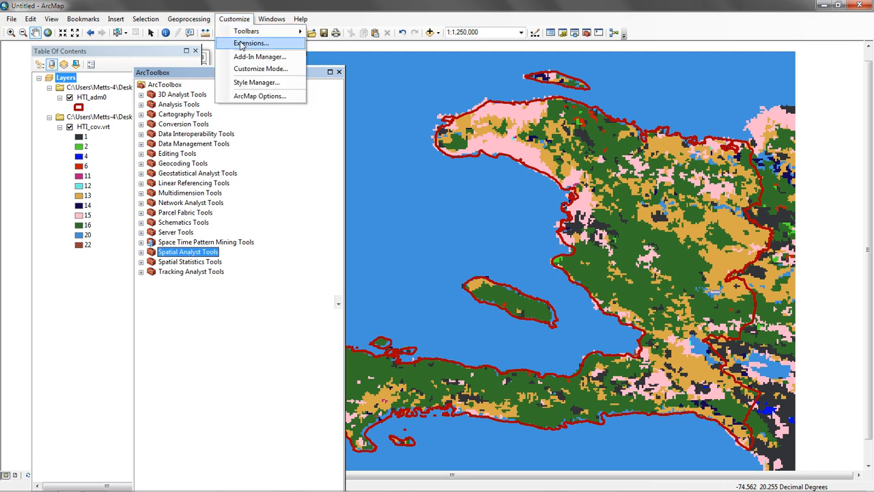
{"action": "mouse_move", "coordinate": [205, 242]}
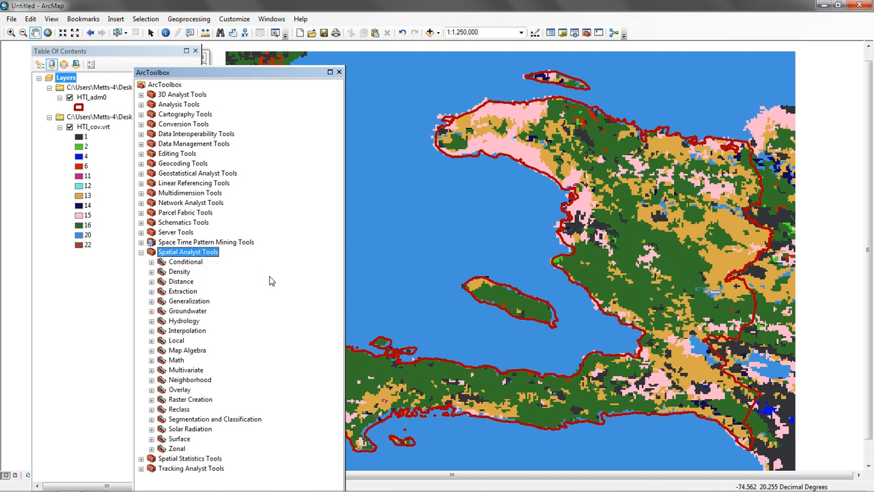
{"action": "mouse_move", "coordinate": [215, 256]}
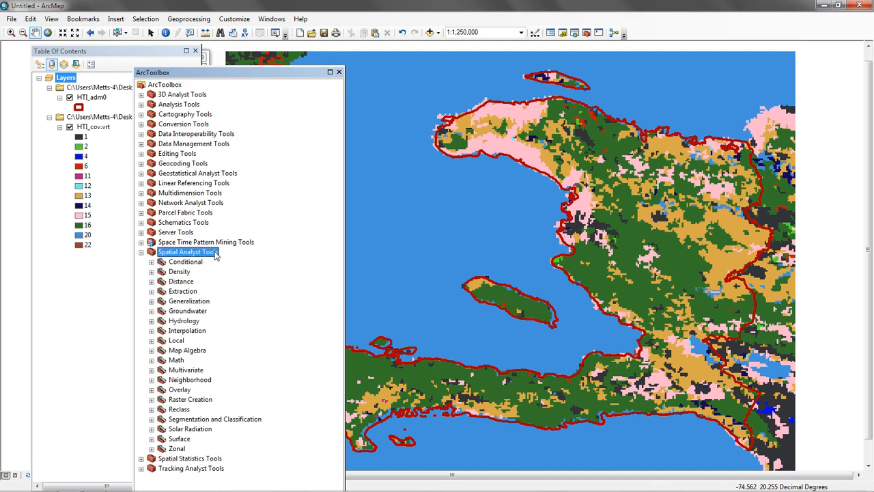
{"action": "mouse_move", "coordinate": [218, 259]}
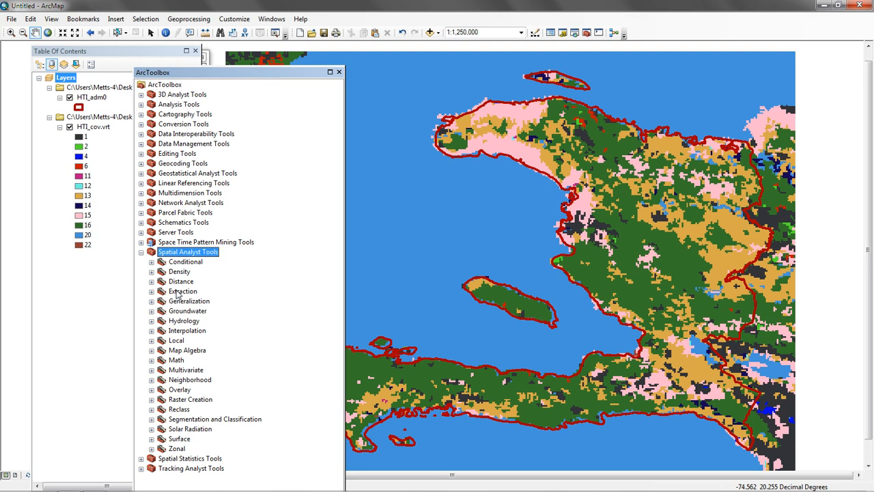
{"action": "left_click", "coordinate": [183, 291]}
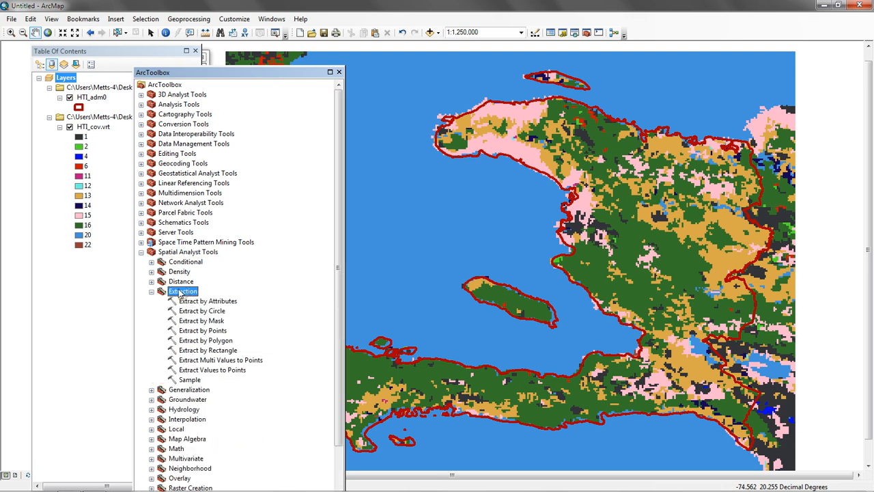
{"action": "mouse_move", "coordinate": [214, 331]}
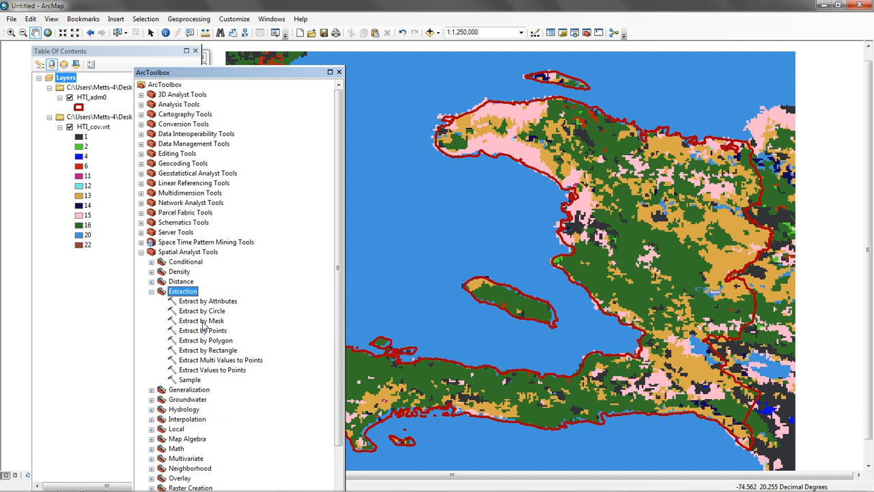
Run Extract by Mask on HTI_cov.vrt with the HTI_adm0 mask, outputting Extract_vrt3
{"action": "double_click", "coordinate": [201, 320]}
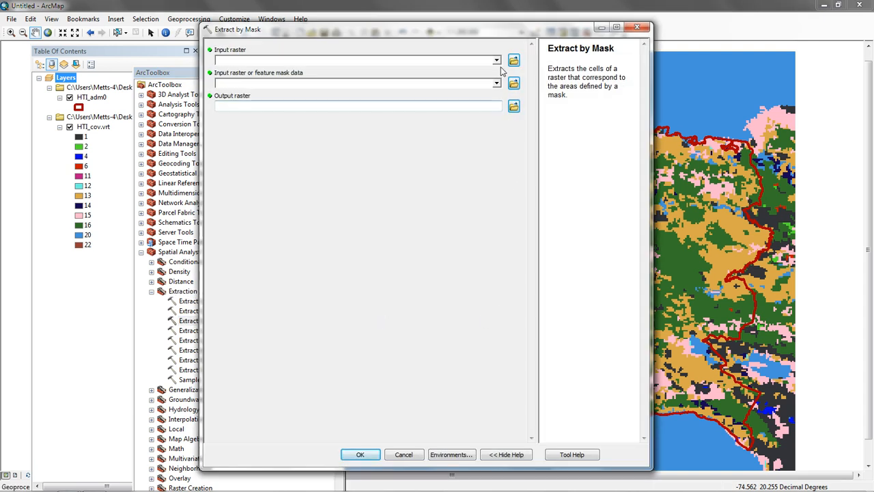
{"action": "left_click", "coordinate": [497, 60]}
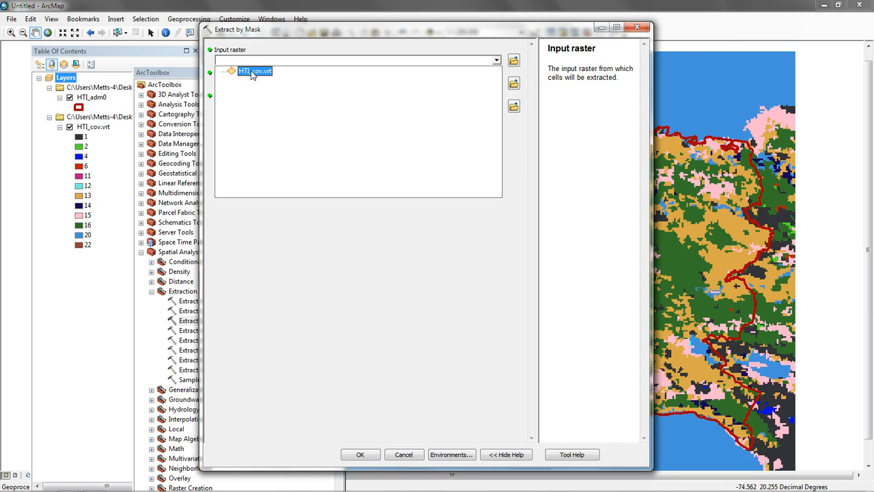
{"action": "mouse_move", "coordinate": [262, 75]}
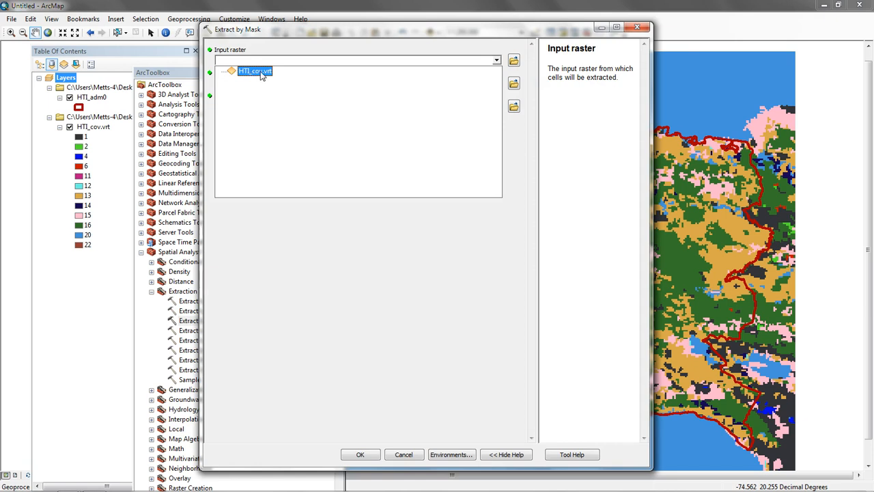
{"action": "left_click", "coordinate": [255, 72]}
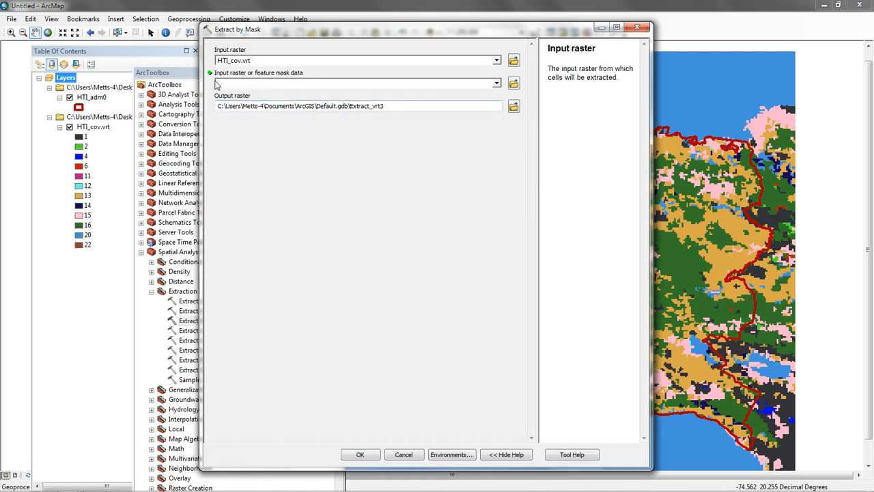
{"action": "mouse_move", "coordinate": [286, 84]}
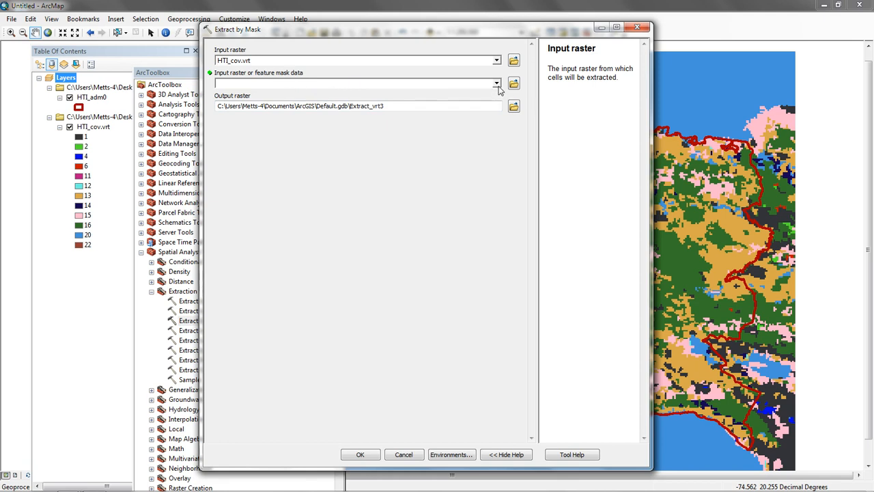
{"action": "left_click", "coordinate": [496, 84]}
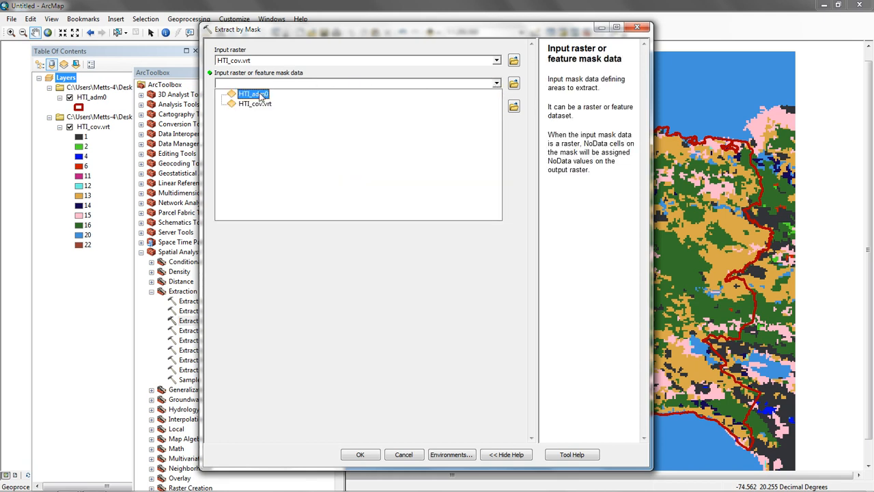
{"action": "left_click", "coordinate": [254, 93]}
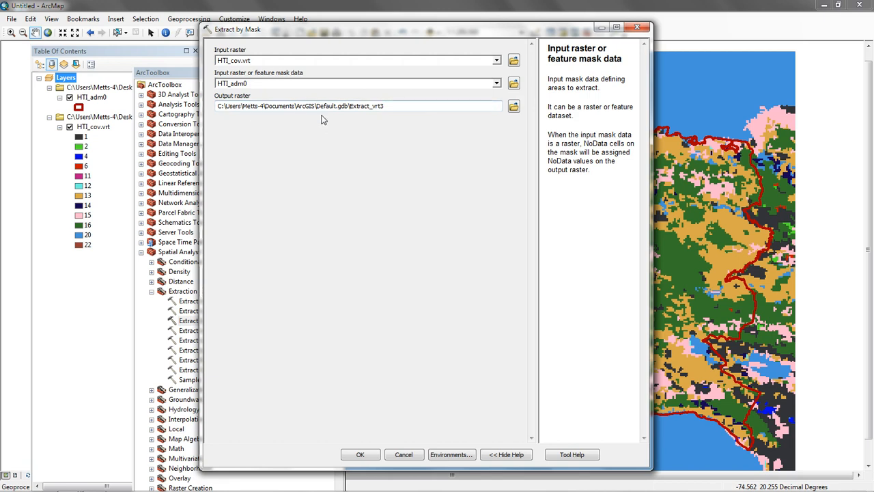
{"action": "mouse_move", "coordinate": [380, 115]}
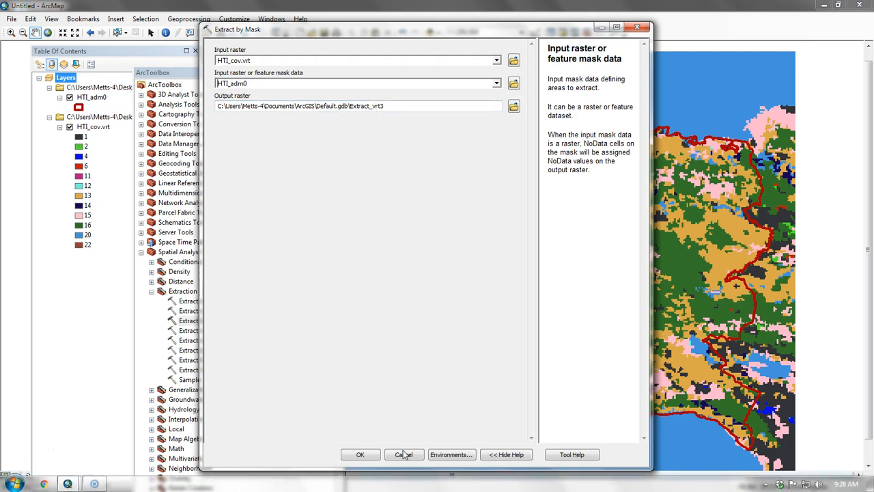
{"action": "left_click", "coordinate": [360, 455]}
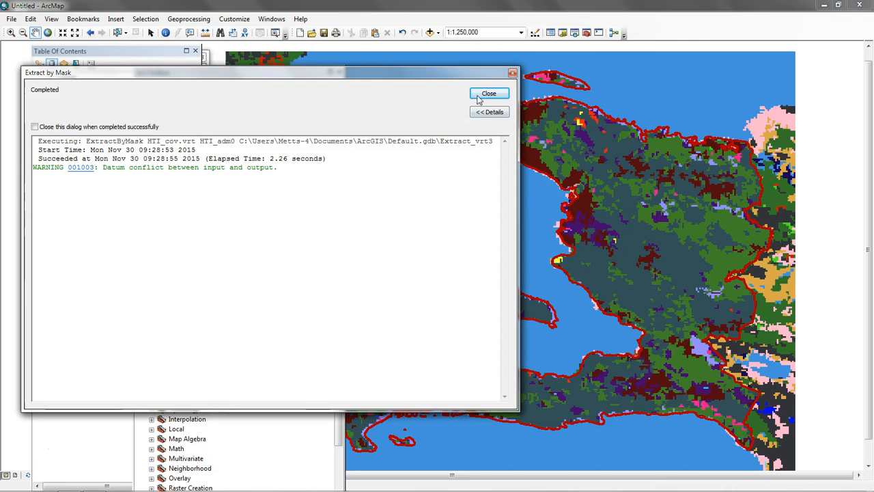
Close the Extract by Mask completion report
{"action": "left_click", "coordinate": [489, 94]}
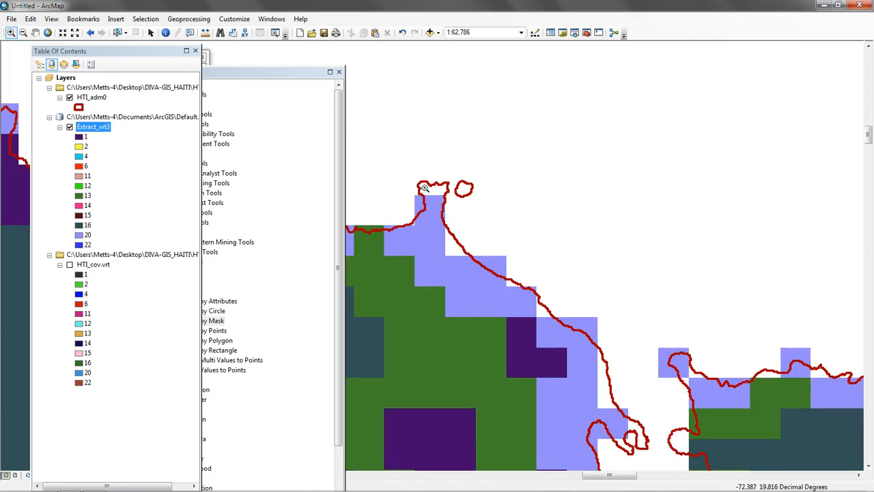
{"action": "mouse_move", "coordinate": [463, 206]}
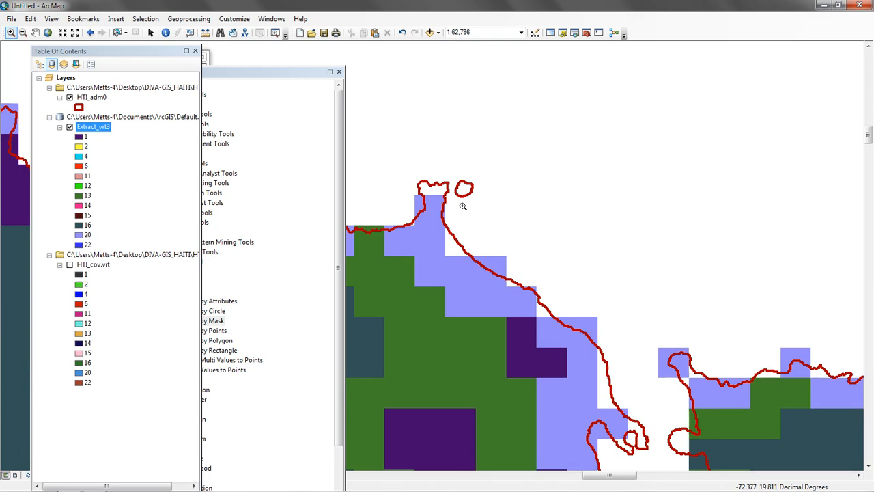
{"action": "mouse_move", "coordinate": [439, 185]}
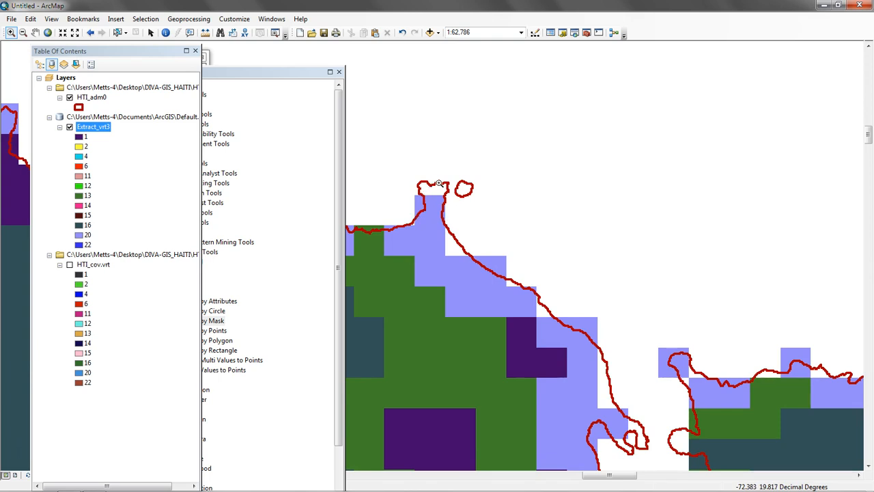
{"action": "mouse_move", "coordinate": [530, 292]}
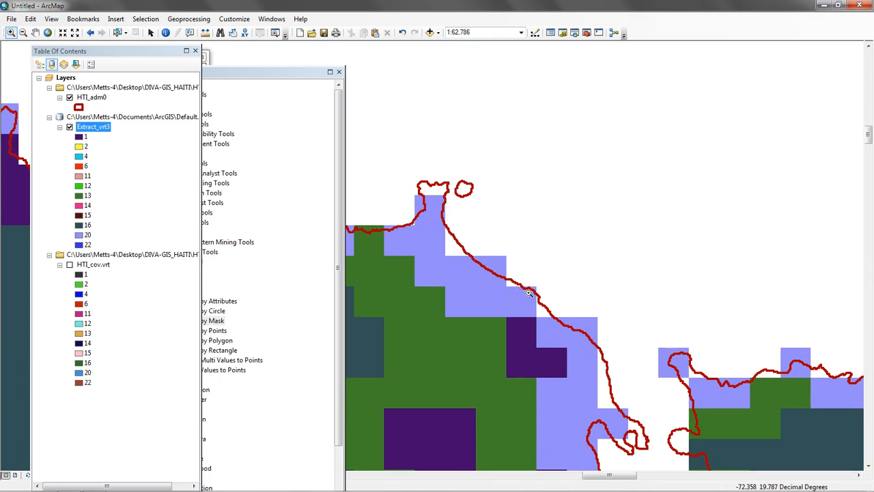
{"action": "mouse_move", "coordinate": [636, 369]}
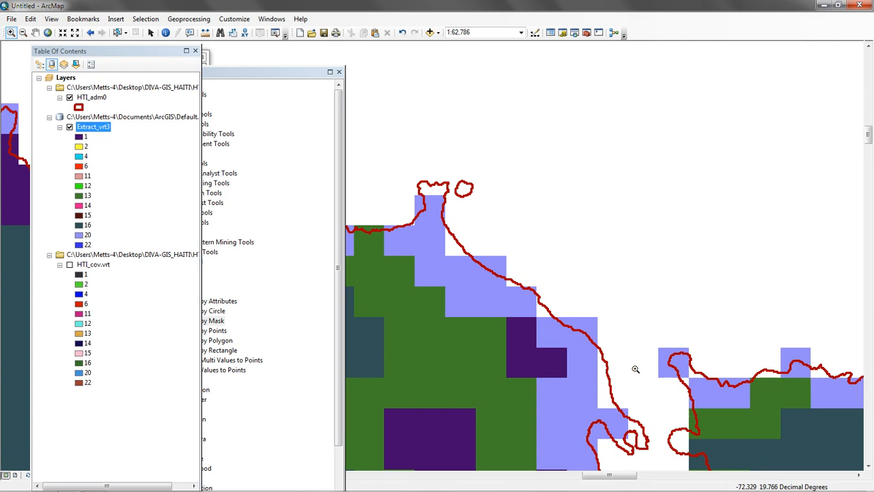
{"action": "mouse_move", "coordinate": [603, 374]}
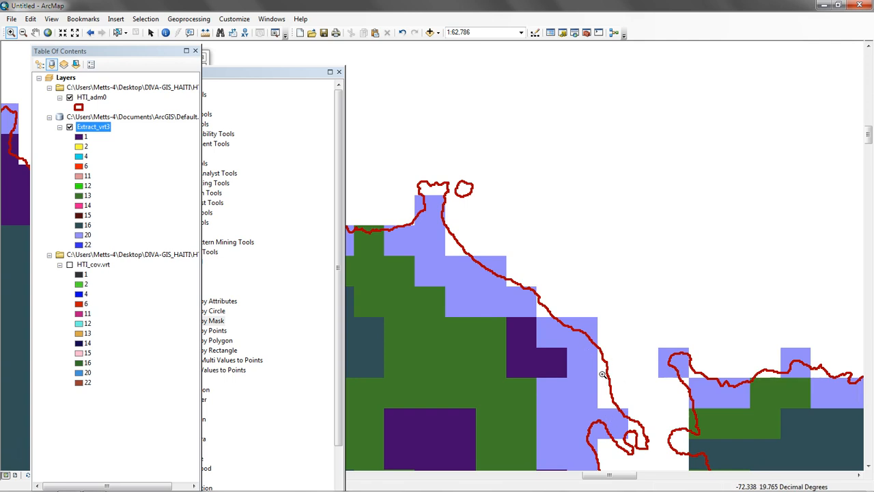
{"action": "mouse_move", "coordinate": [541, 306]}
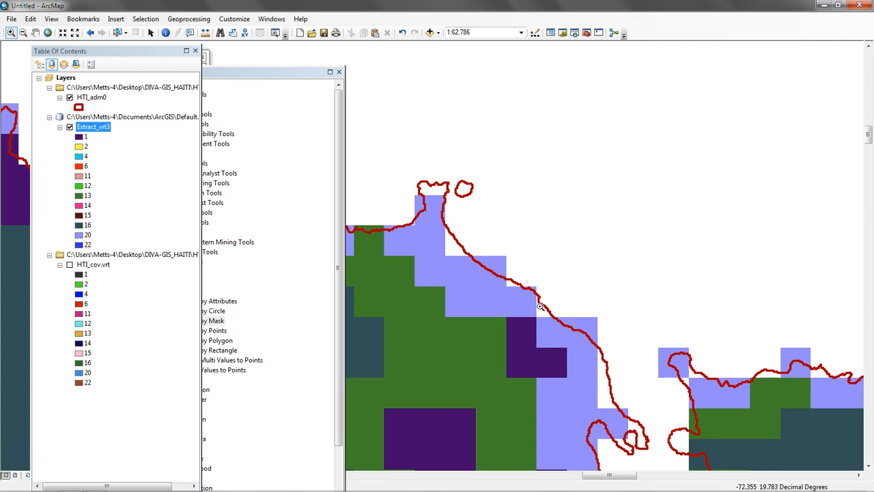
{"action": "mouse_move", "coordinate": [450, 215]}
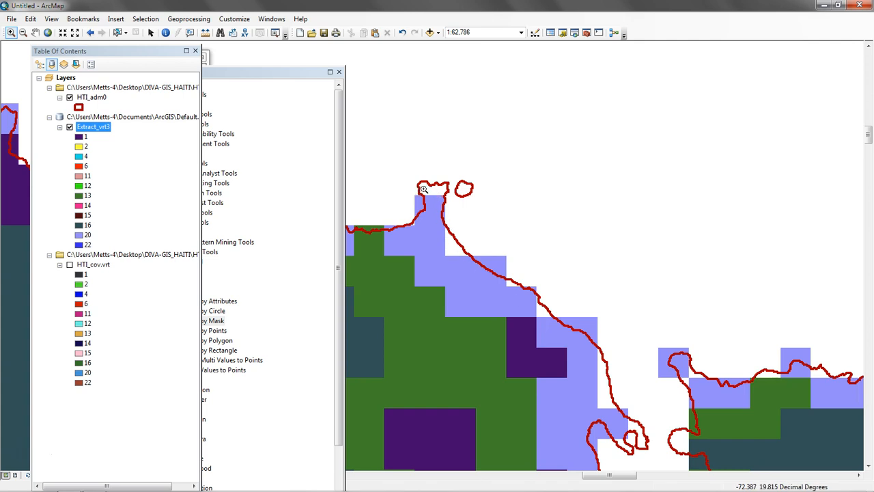
{"action": "mouse_move", "coordinate": [448, 231]}
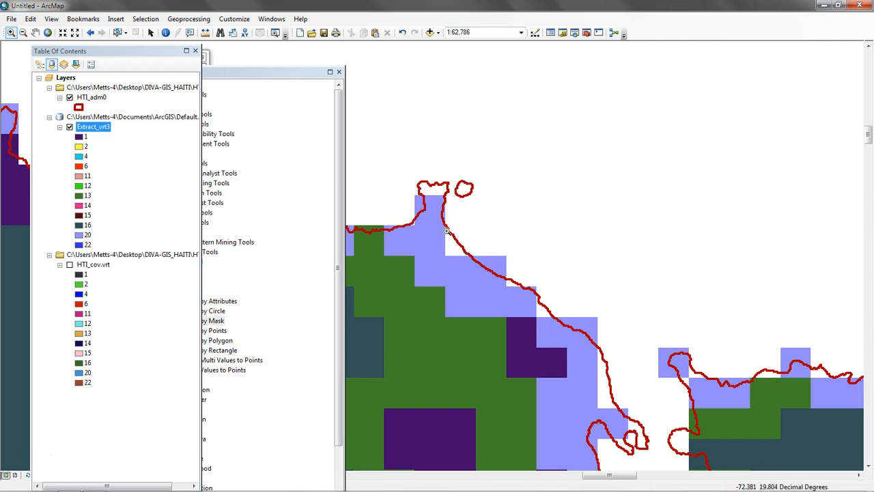
{"action": "mouse_move", "coordinate": [448, 233]}
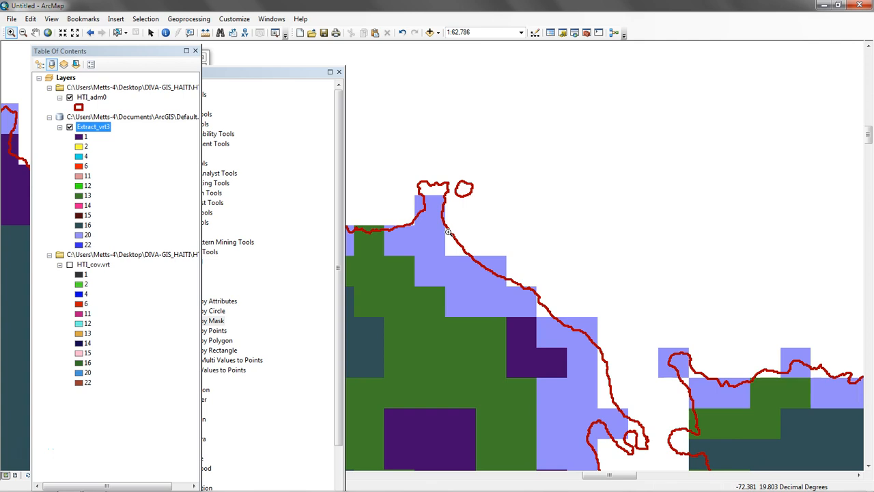
{"action": "mouse_move", "coordinate": [422, 199]}
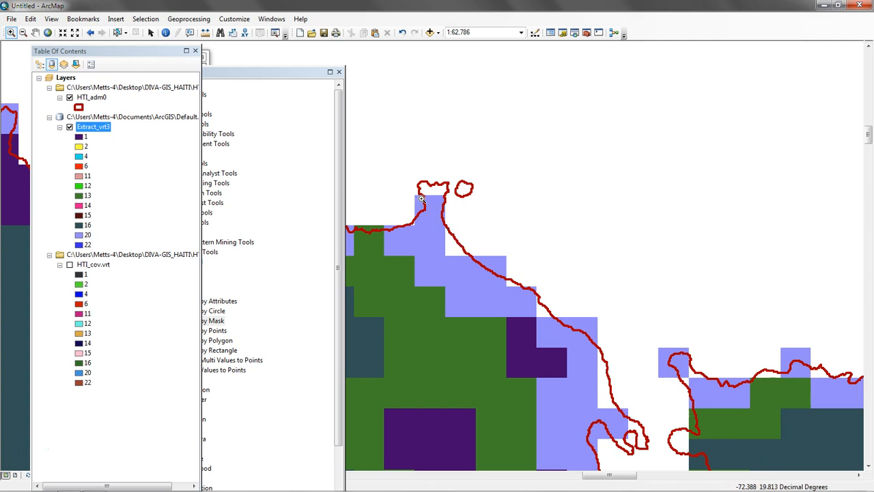
{"action": "mouse_move", "coordinate": [435, 258]}
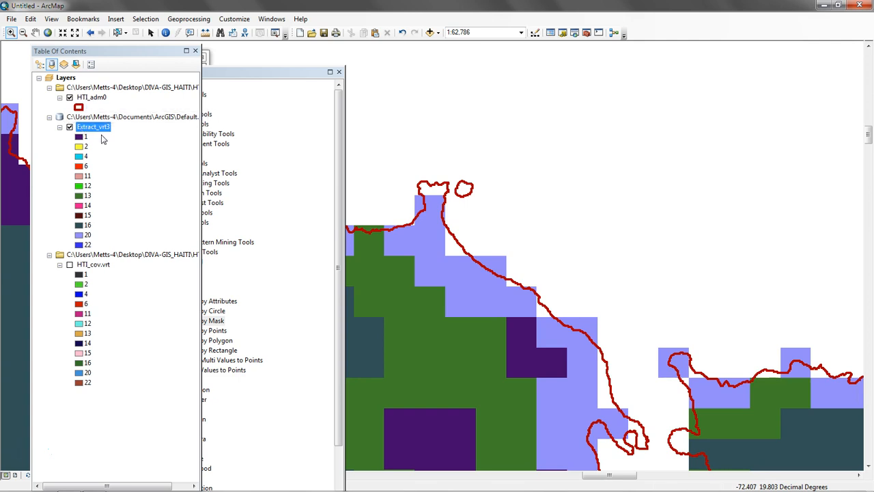
Zoom the map to the full extent of the Extract_vrt3 layer
{"action": "right_click", "coordinate": [93, 127]}
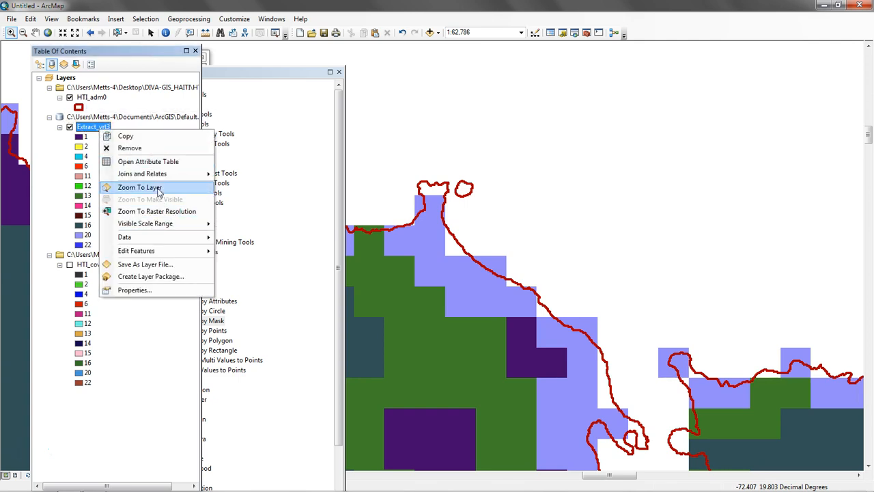
{"action": "left_click", "coordinate": [139, 187]}
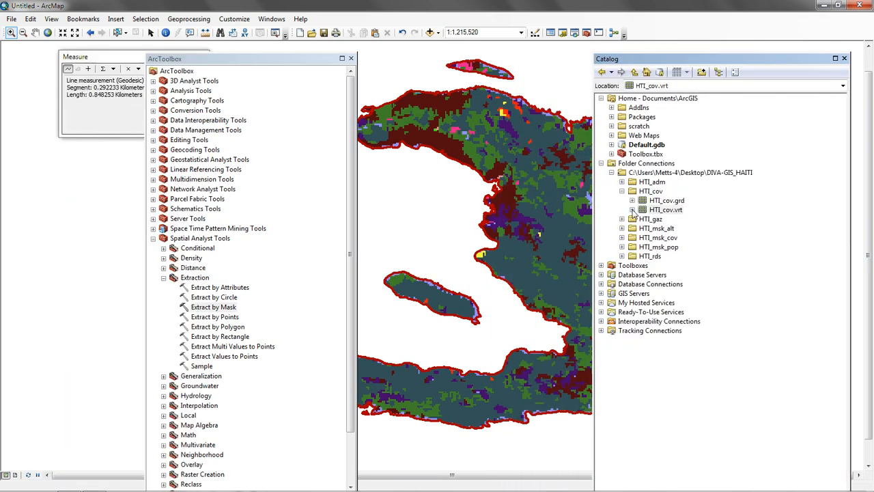
Collapse the HTI_cov folder in Catalog and add HTI_msk_cov.vrt to the map
{"action": "left_click", "coordinate": [622, 190]}
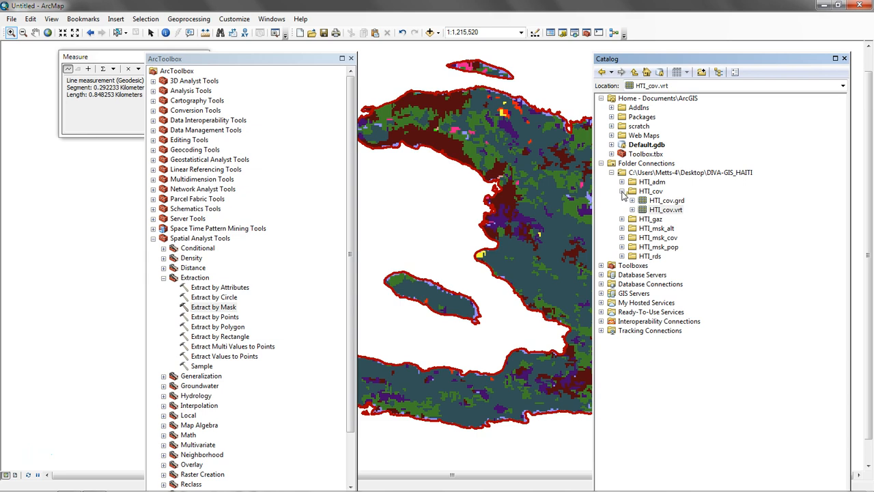
{"action": "left_click", "coordinate": [622, 191]}
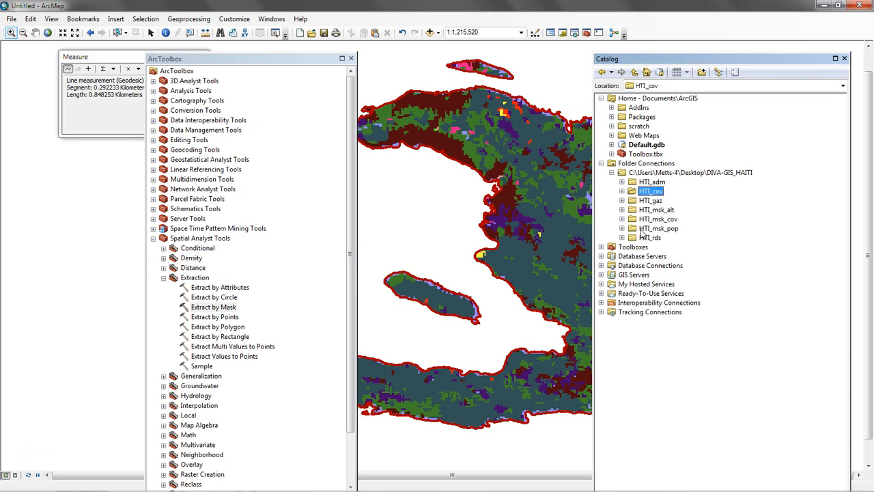
{"action": "left_click", "coordinate": [622, 219]}
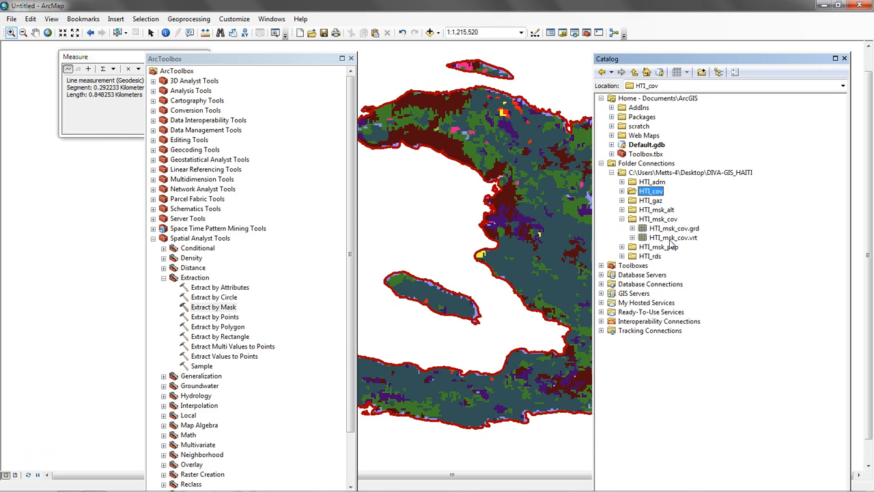
{"action": "left_click", "coordinate": [673, 237]}
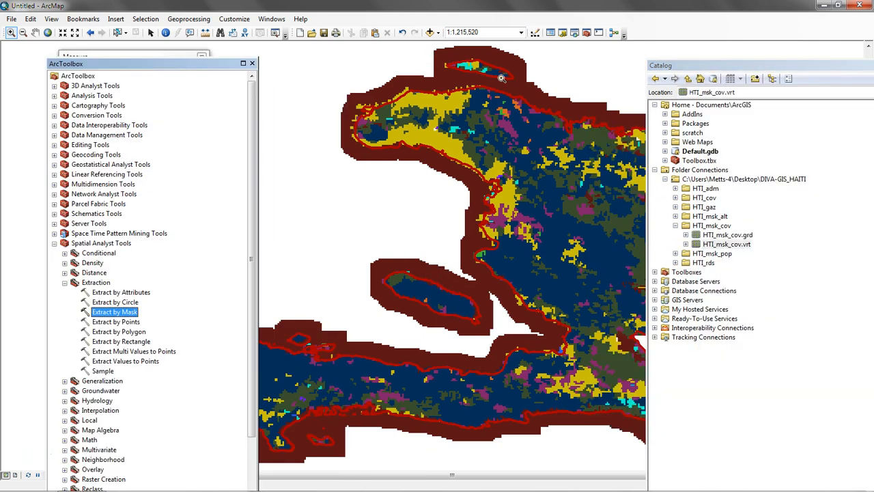
{"action": "left_click", "coordinate": [550, 33]}
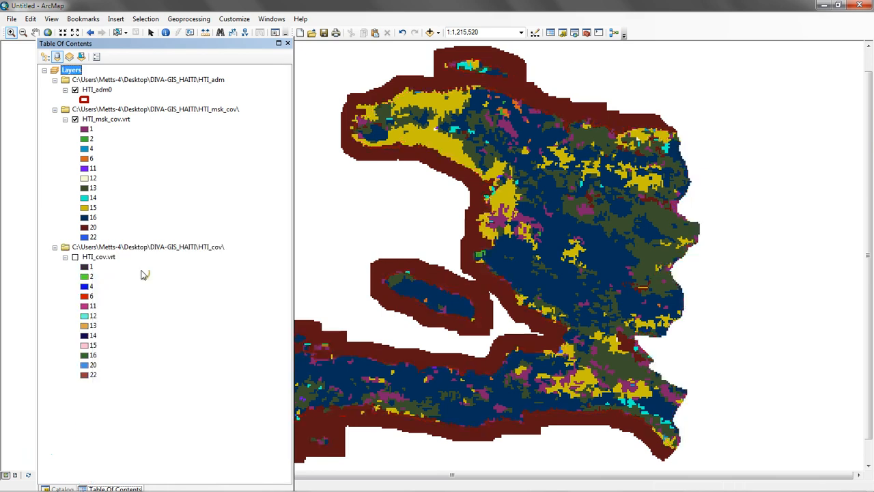
{"action": "left_click", "coordinate": [76, 256]}
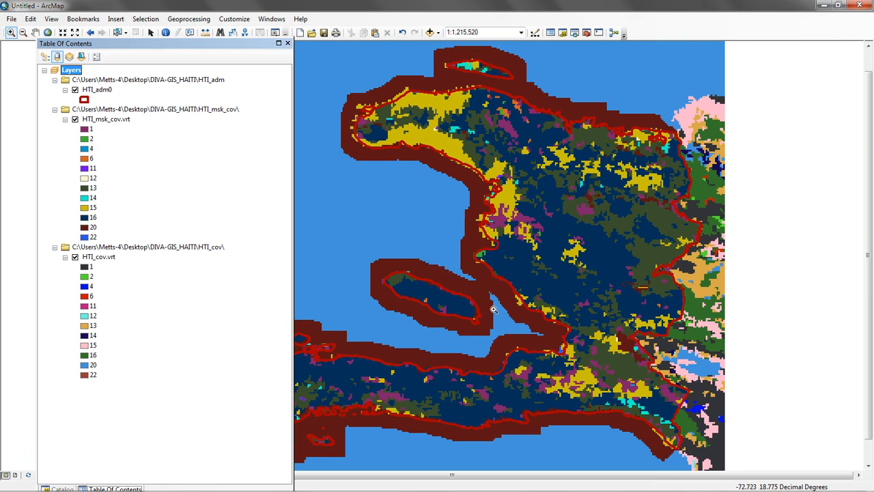
{"action": "mouse_move", "coordinate": [378, 305]}
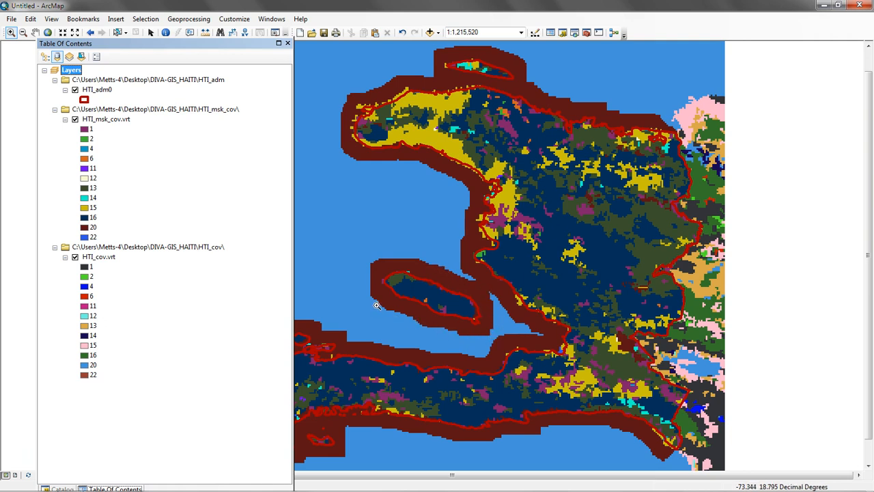
{"action": "mouse_move", "coordinate": [401, 316]}
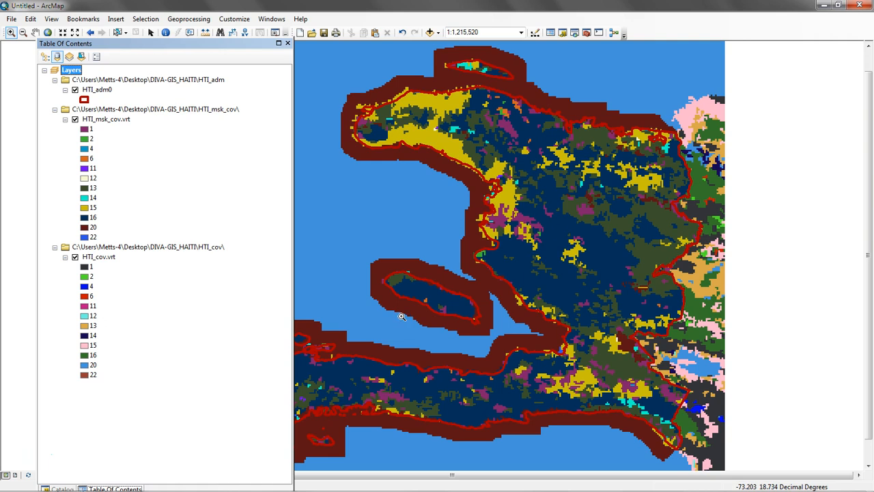
{"action": "mouse_move", "coordinate": [430, 327]}
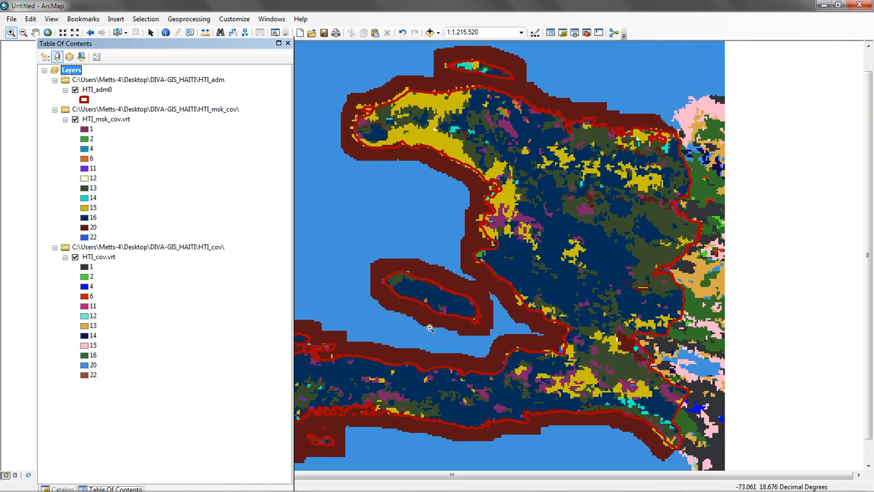
{"action": "mouse_move", "coordinate": [470, 290]}
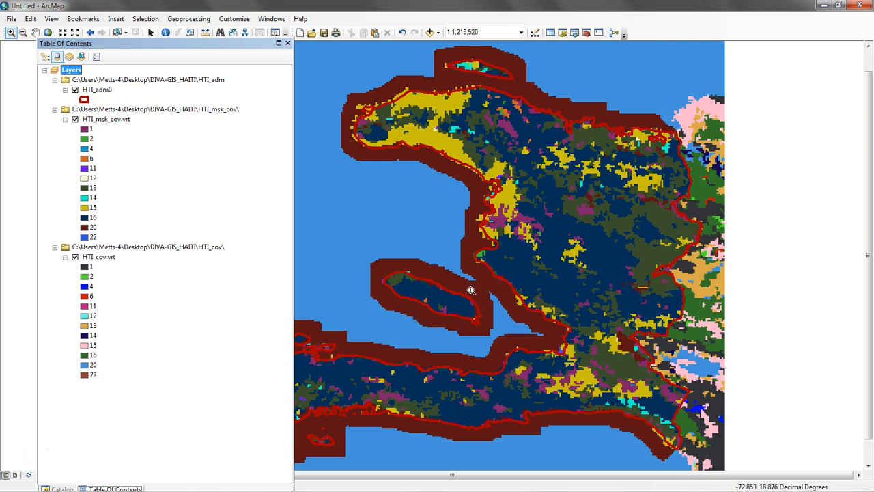
{"action": "mouse_move", "coordinate": [478, 221]}
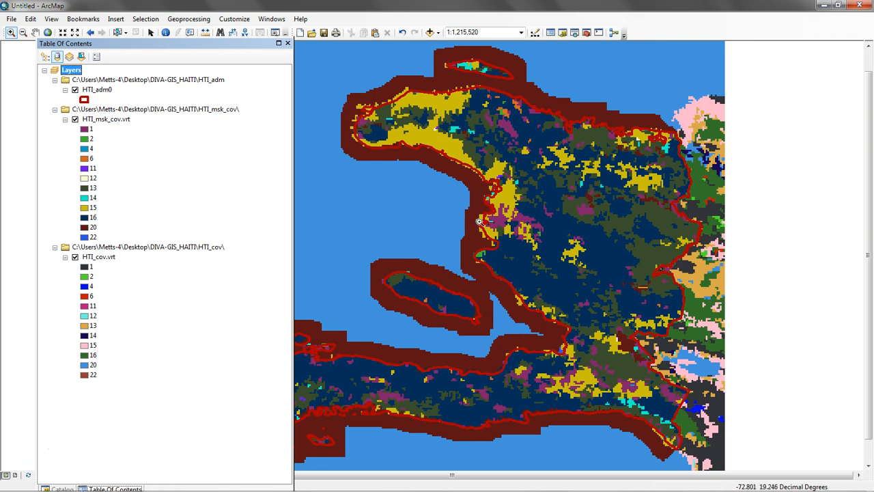
{"action": "mouse_move", "coordinate": [479, 209]}
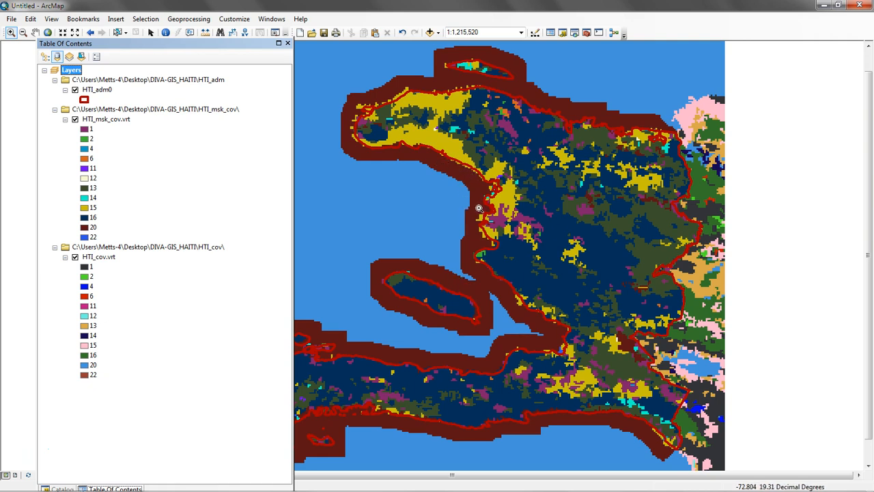
{"action": "mouse_move", "coordinate": [373, 146]}
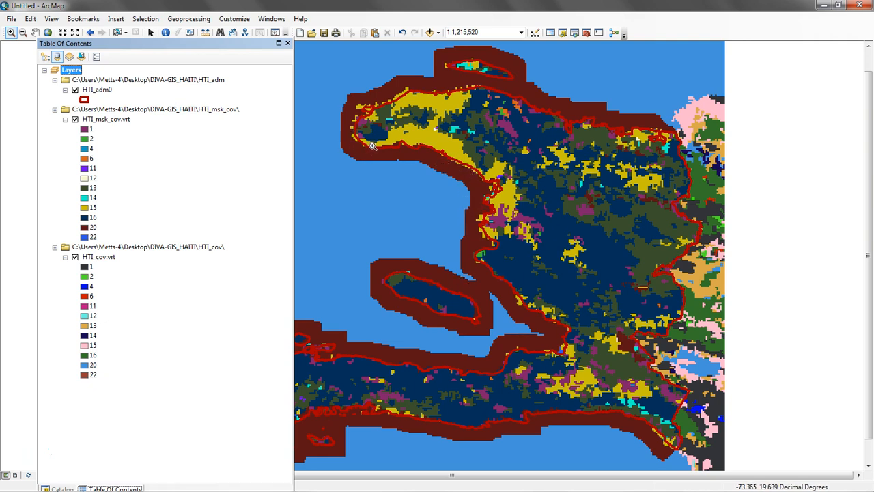
{"action": "mouse_move", "coordinate": [428, 148]}
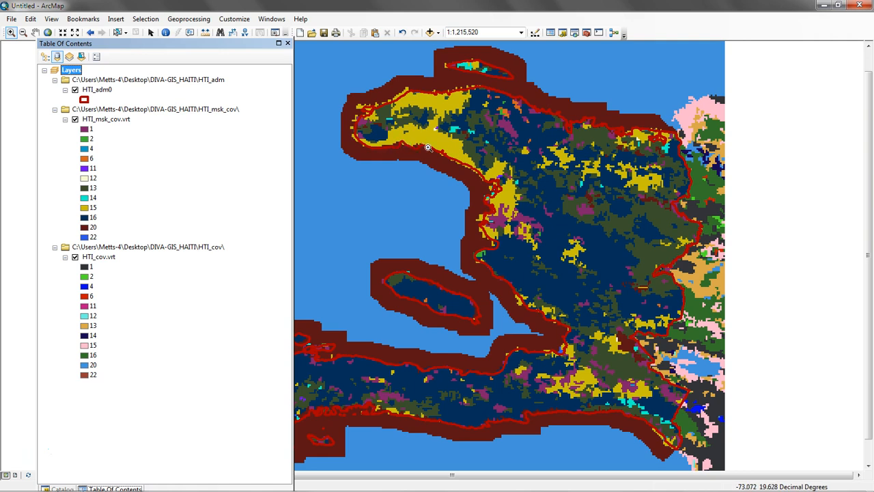
{"action": "mouse_move", "coordinate": [413, 266]}
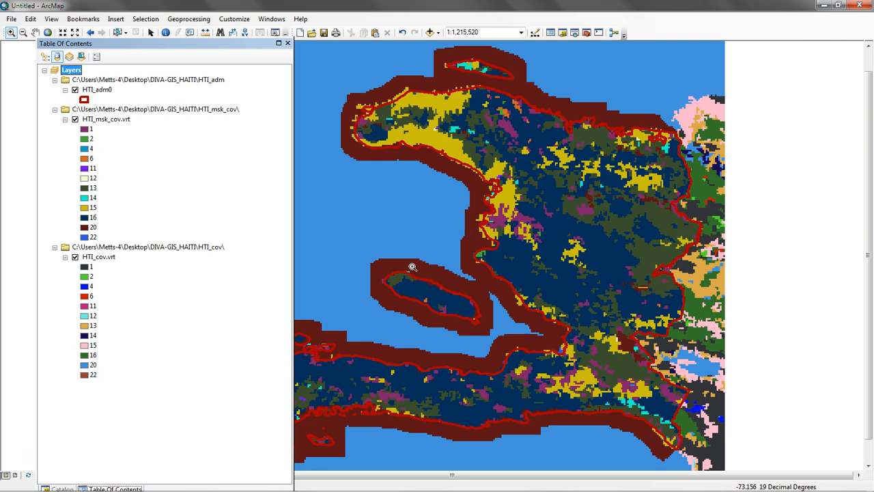
{"action": "mouse_move", "coordinate": [679, 232]}
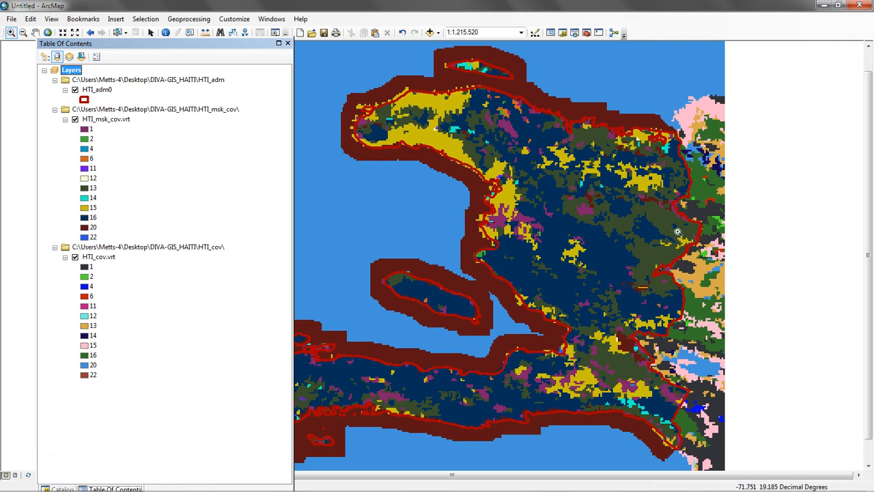
{"action": "left_click", "coordinate": [97, 90]}
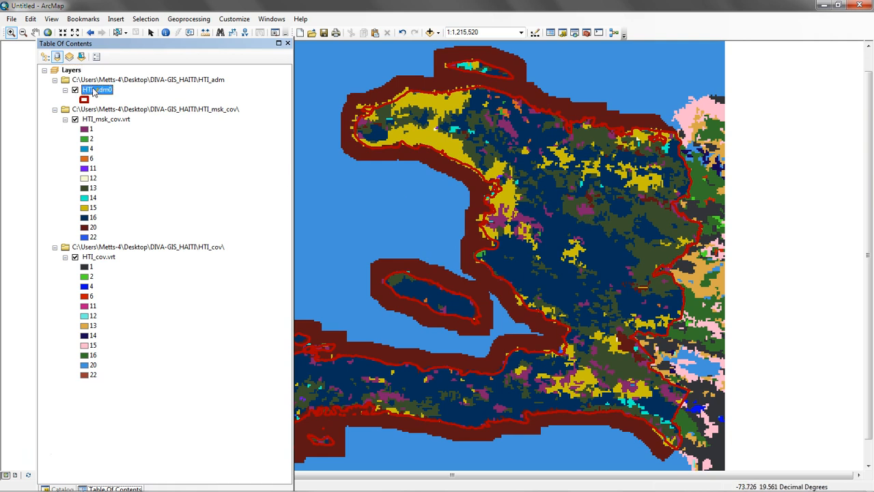
Remove the HTI_adm0 boundary layer from the map
{"action": "right_click", "coordinate": [95, 90]}
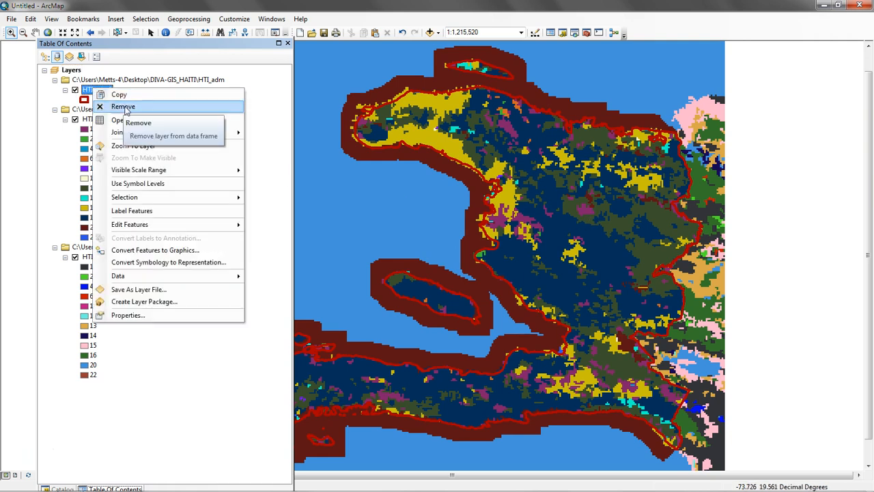
{"action": "left_click", "coordinate": [138, 123]}
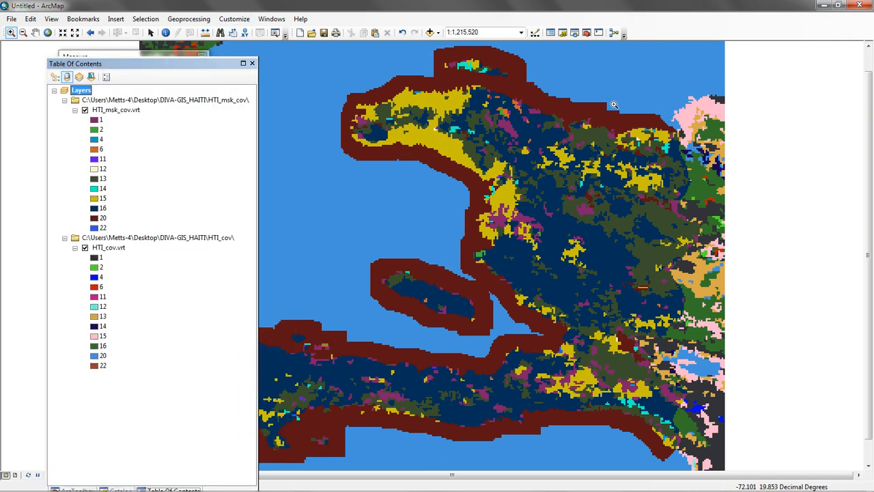
{"action": "mouse_move", "coordinate": [431, 169]}
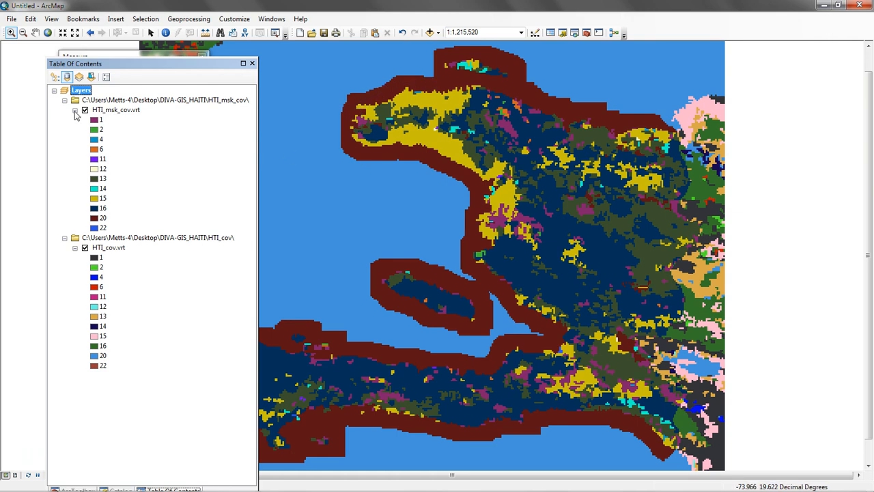
{"action": "left_click", "coordinate": [76, 110]}
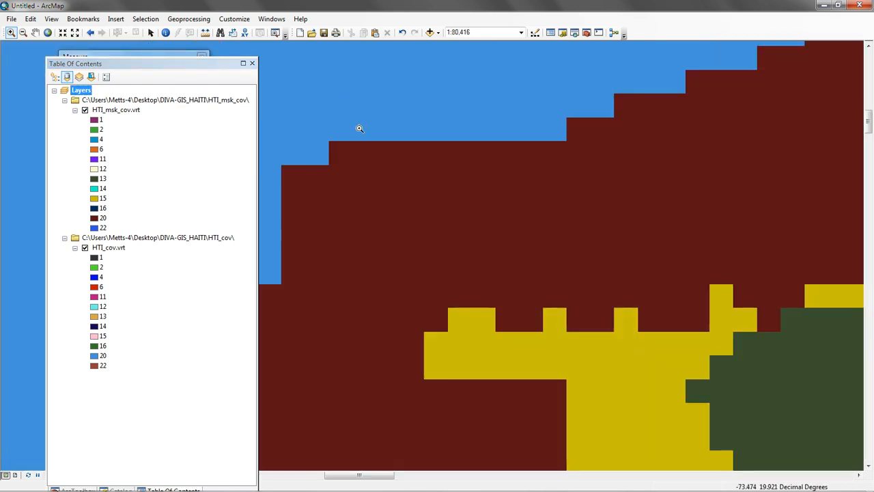
{"action": "mouse_move", "coordinate": [337, 170]}
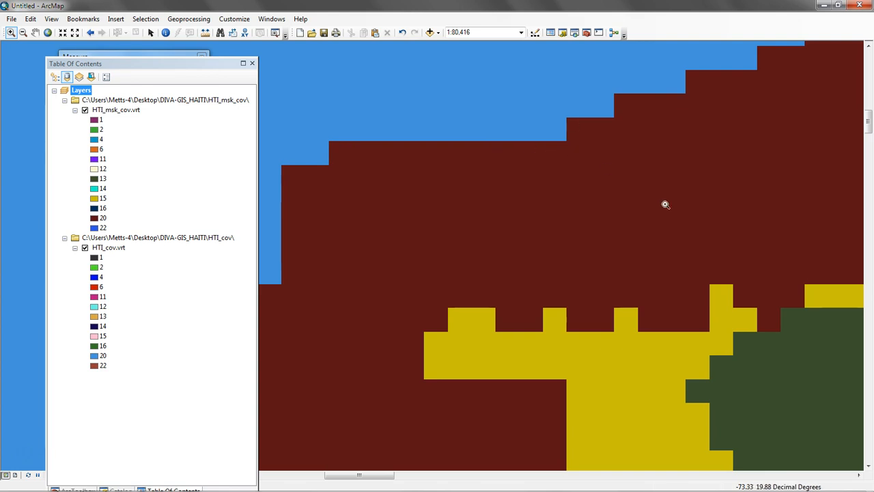
{"action": "mouse_move", "coordinate": [611, 51]}
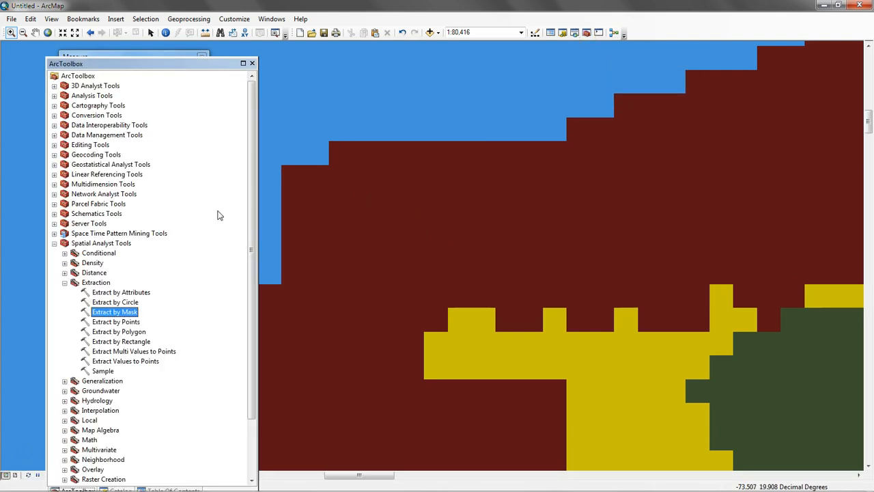
Run Extract by Mask on HTI_cov.vrt using HTI_msk_cov.vrt as mask, outputting Extract_vrt2
{"action": "double_click", "coordinate": [115, 312]}
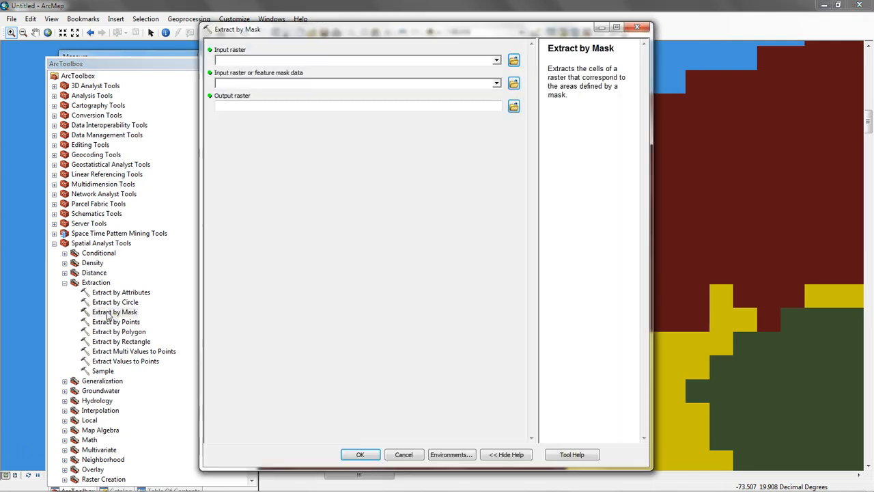
{"action": "left_click", "coordinate": [496, 60]}
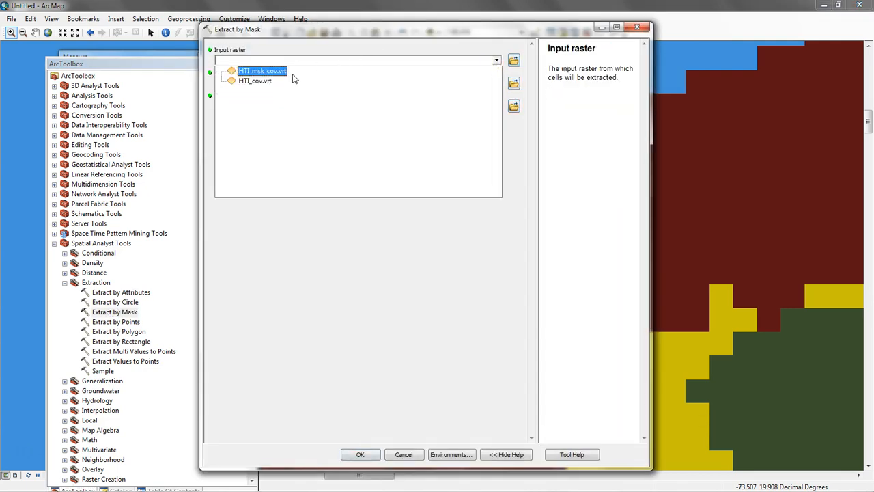
{"action": "left_click", "coordinate": [254, 81]}
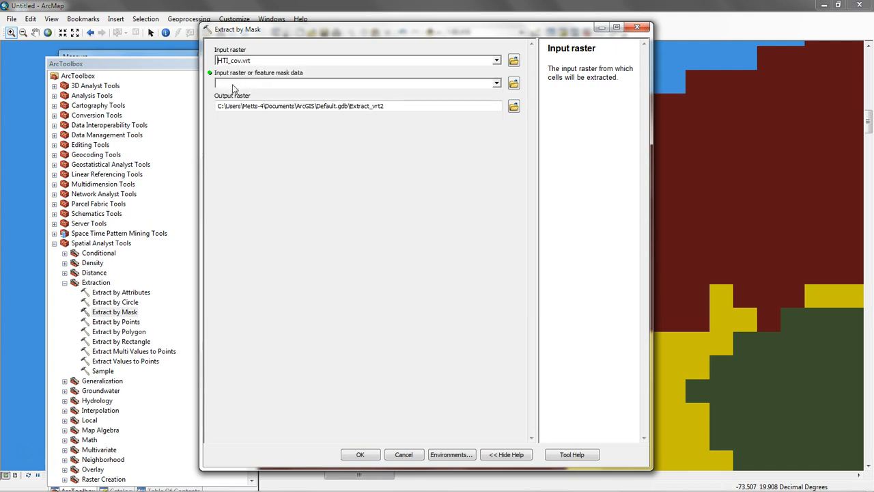
{"action": "left_click", "coordinate": [496, 84]}
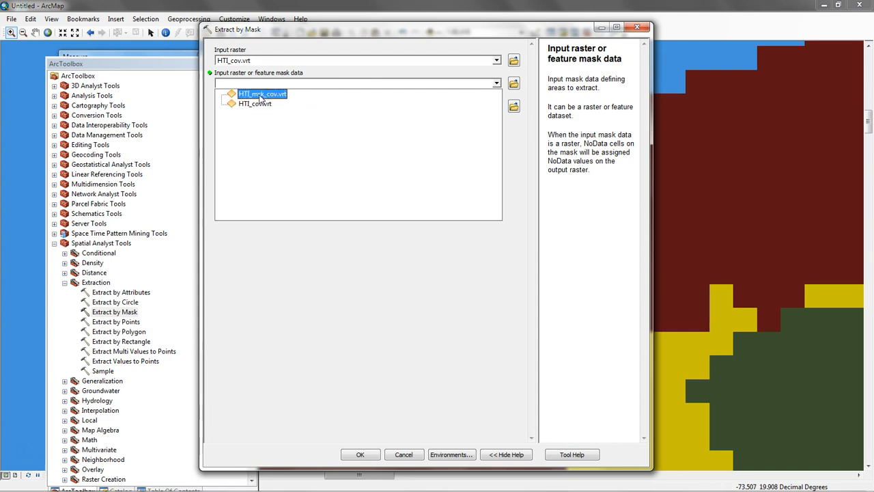
{"action": "mouse_move", "coordinate": [279, 99]}
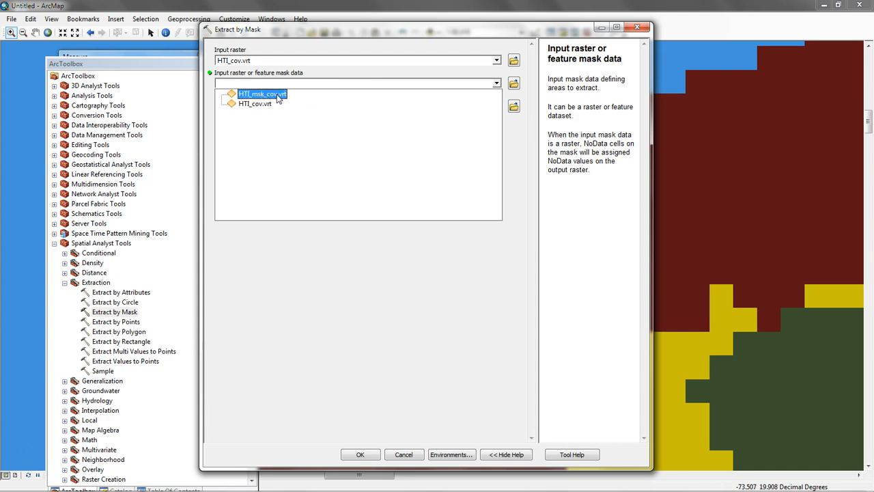
{"action": "left_click", "coordinate": [262, 94]}
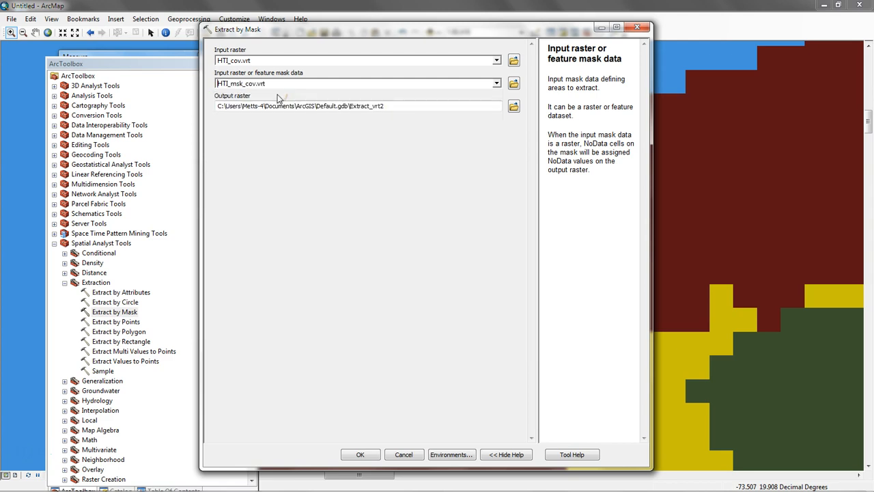
{"action": "mouse_move", "coordinate": [360, 454]}
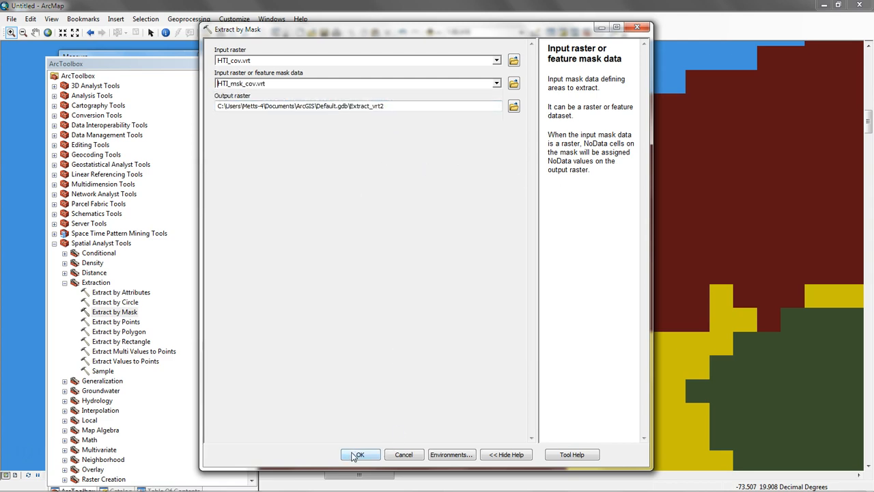
{"action": "left_click", "coordinate": [360, 454]}
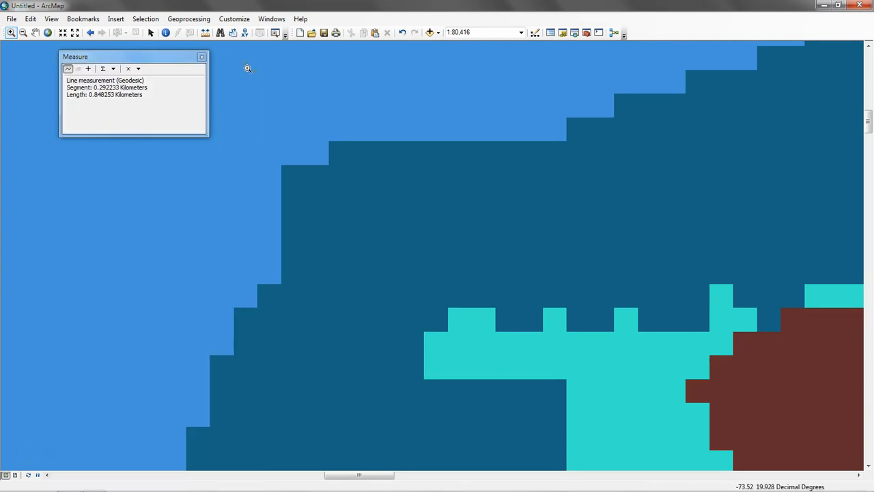
Return to the layer list, hide HTI_cov.vrt, and toggle Extract_vrt2 off and on
{"action": "left_click", "coordinate": [551, 33]}
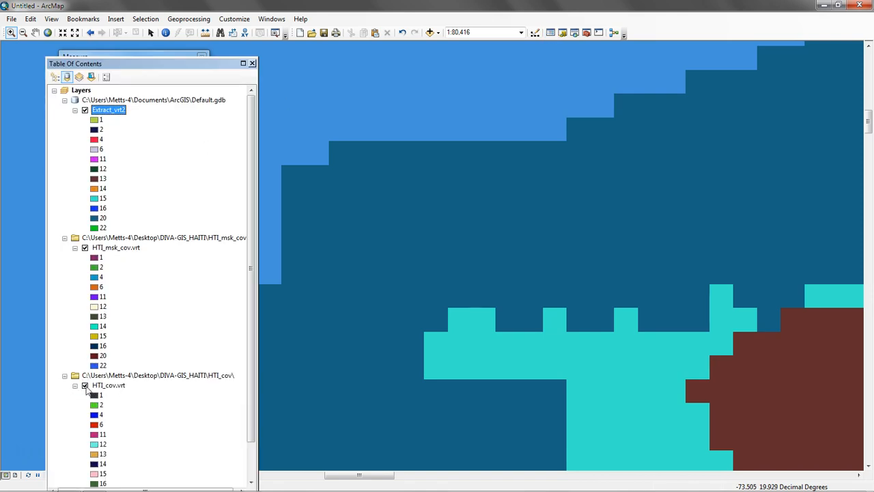
{"action": "left_click", "coordinate": [86, 385]}
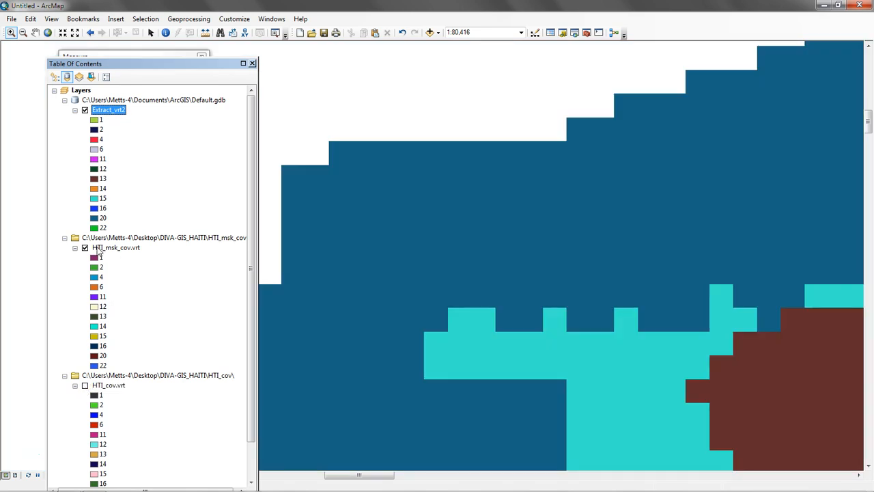
{"action": "left_click", "coordinate": [85, 110]}
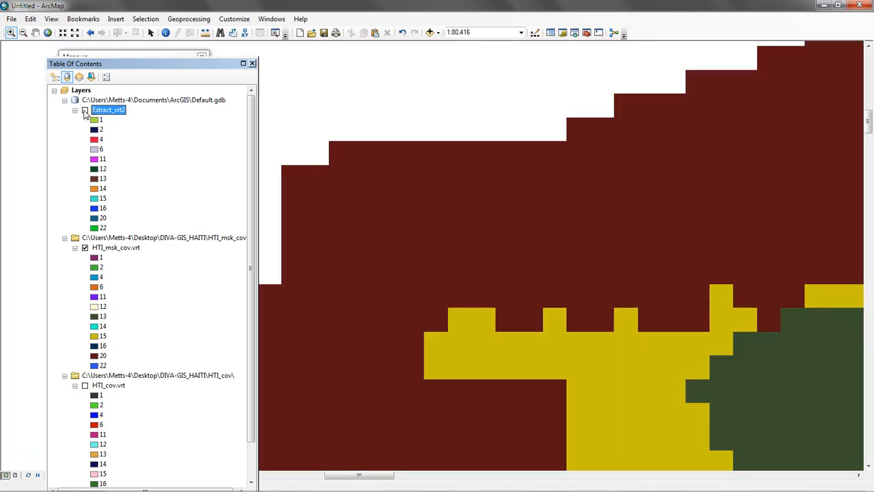
{"action": "left_click", "coordinate": [85, 111]}
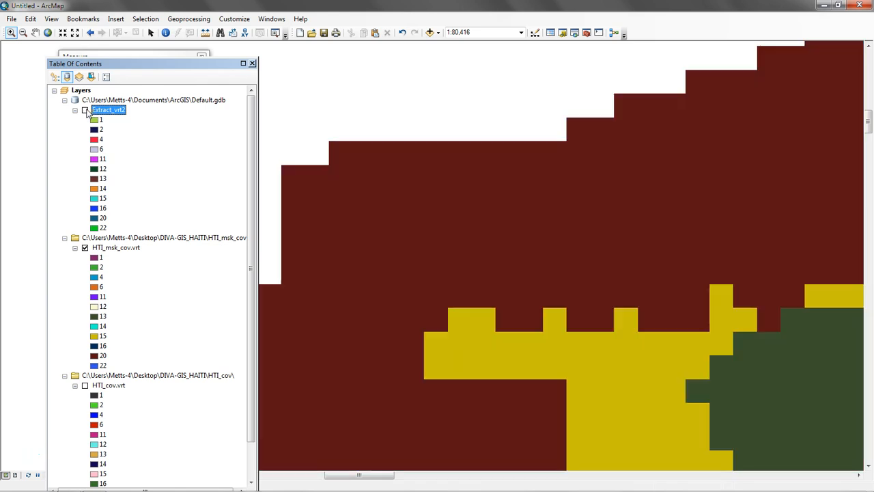
Zoom to Extract_vrt2's full extent and toggle it to compare against HTI_msk_cov.vrt
{"action": "right_click", "coordinate": [109, 110]}
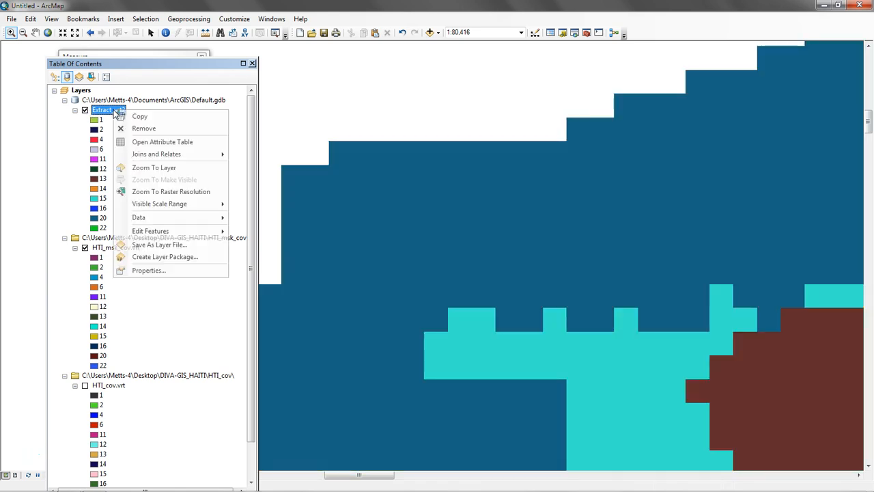
{"action": "left_click", "coordinate": [154, 167]}
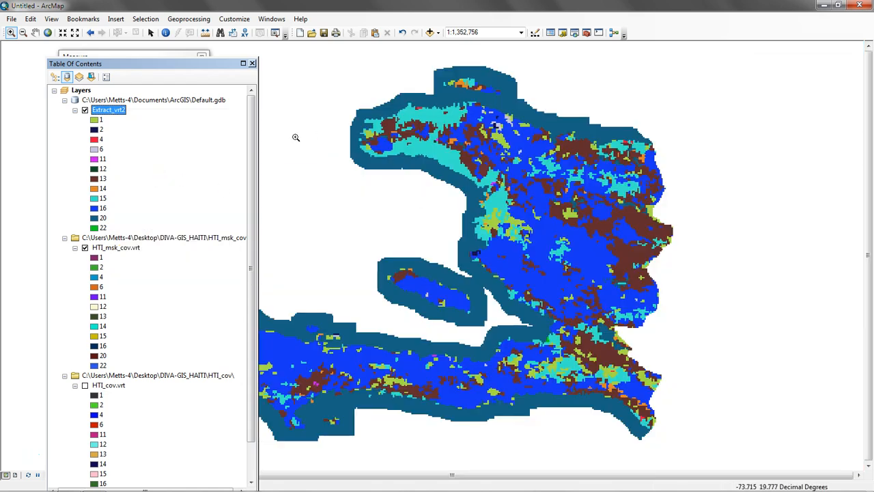
{"action": "left_click", "coordinate": [84, 109]}
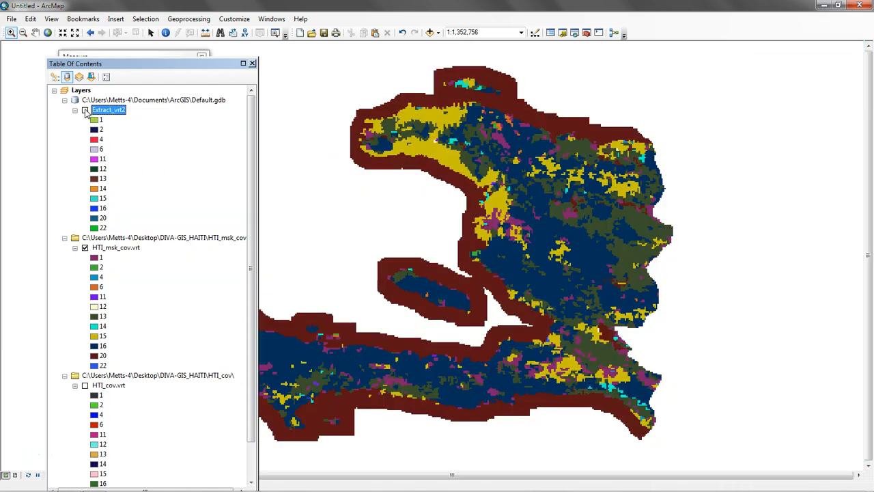
{"action": "left_click", "coordinate": [84, 109]}
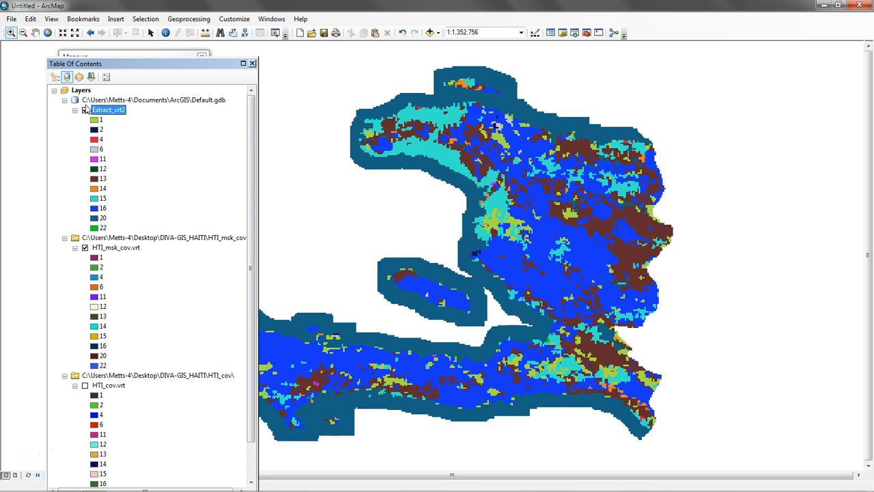
{"action": "left_click", "coordinate": [85, 110]}
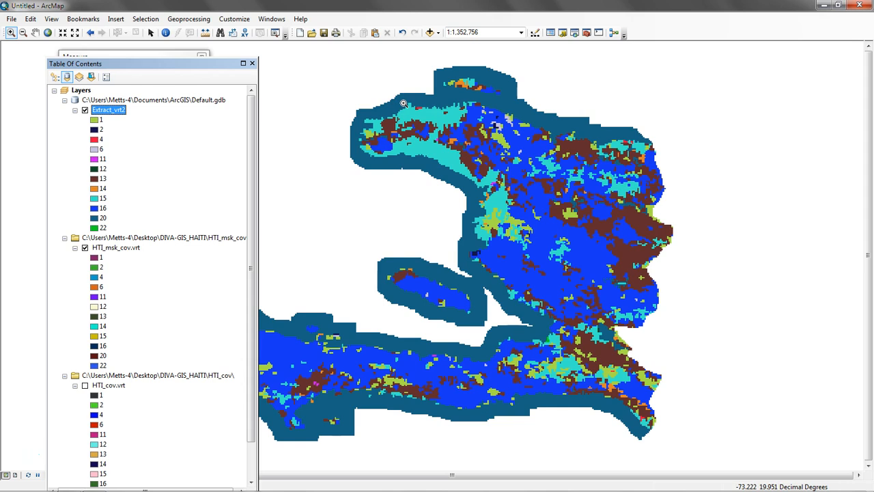
{"action": "left_click", "coordinate": [85, 110]}
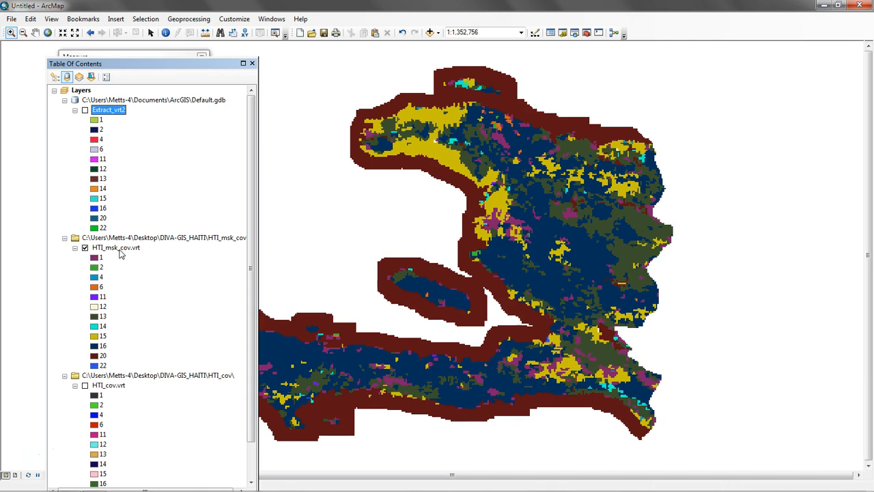
{"action": "mouse_move", "coordinate": [264, 201]}
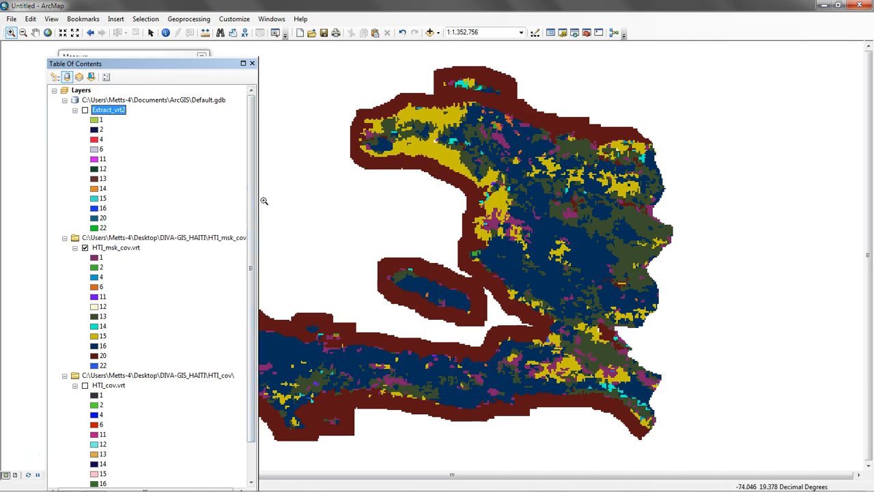